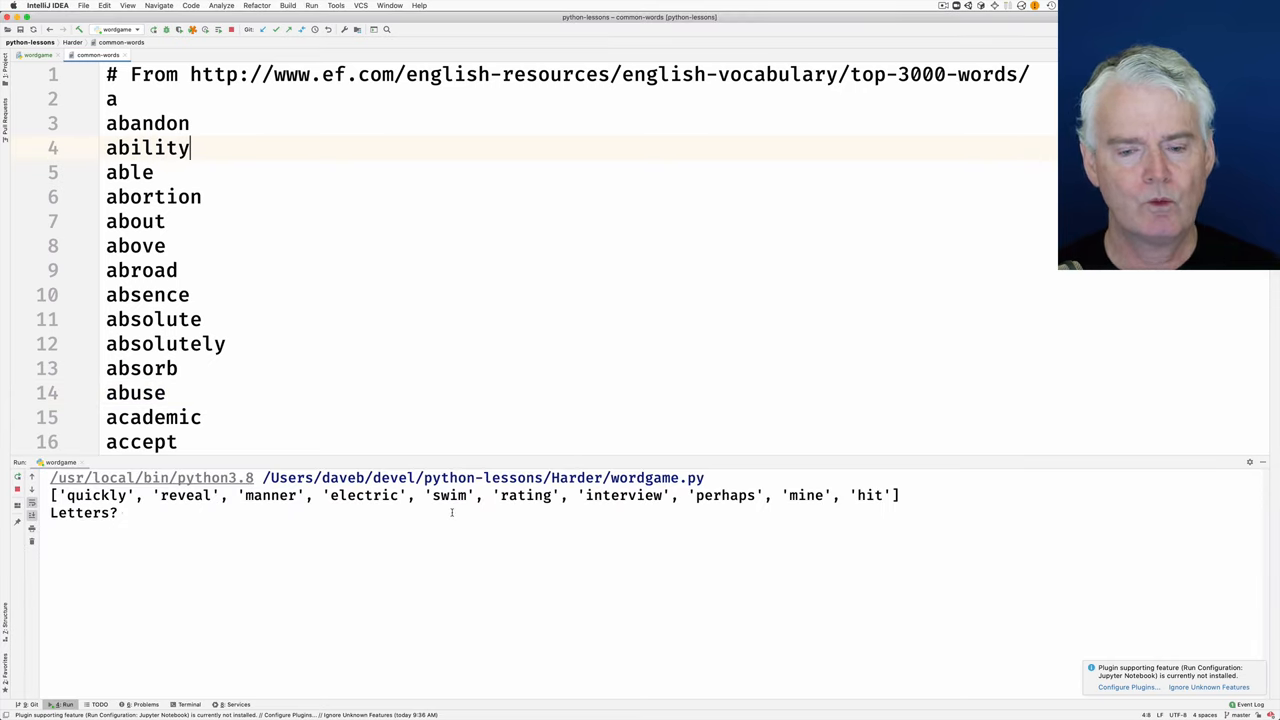
mouse_move(336, 544)
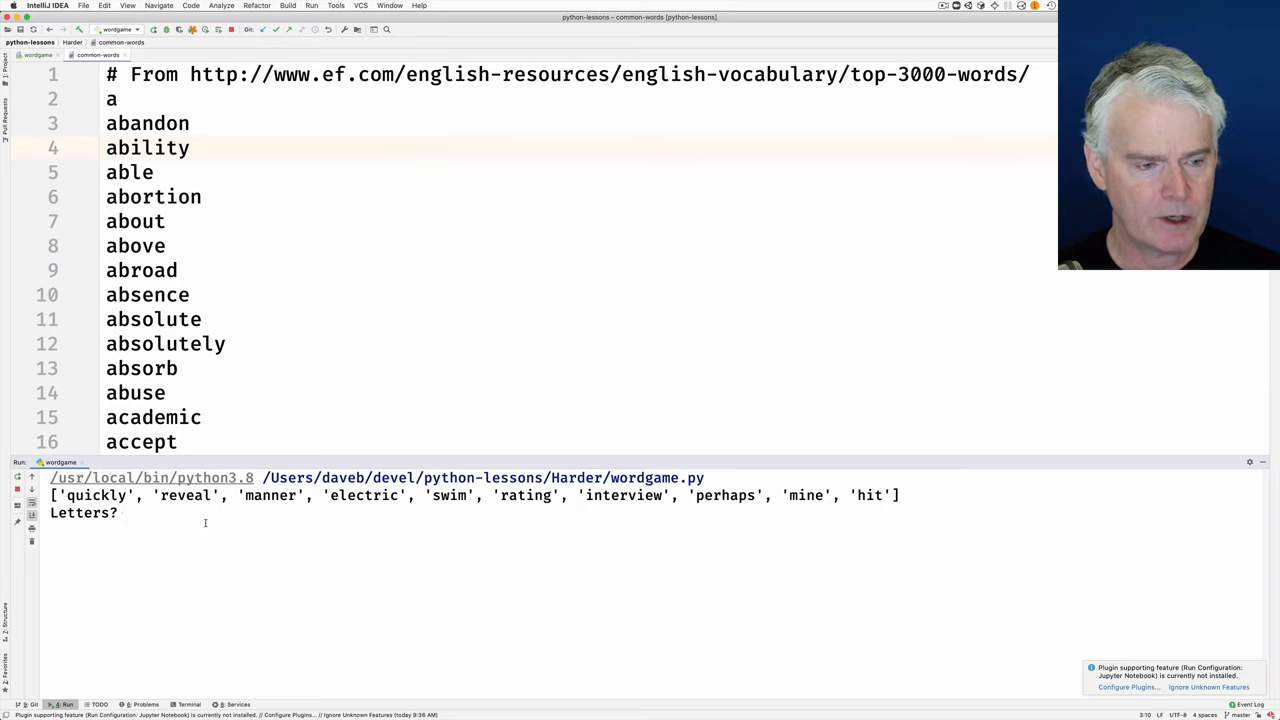
- Guess the letters e, s, w and i until the game reports 'You found swim'
type("e")
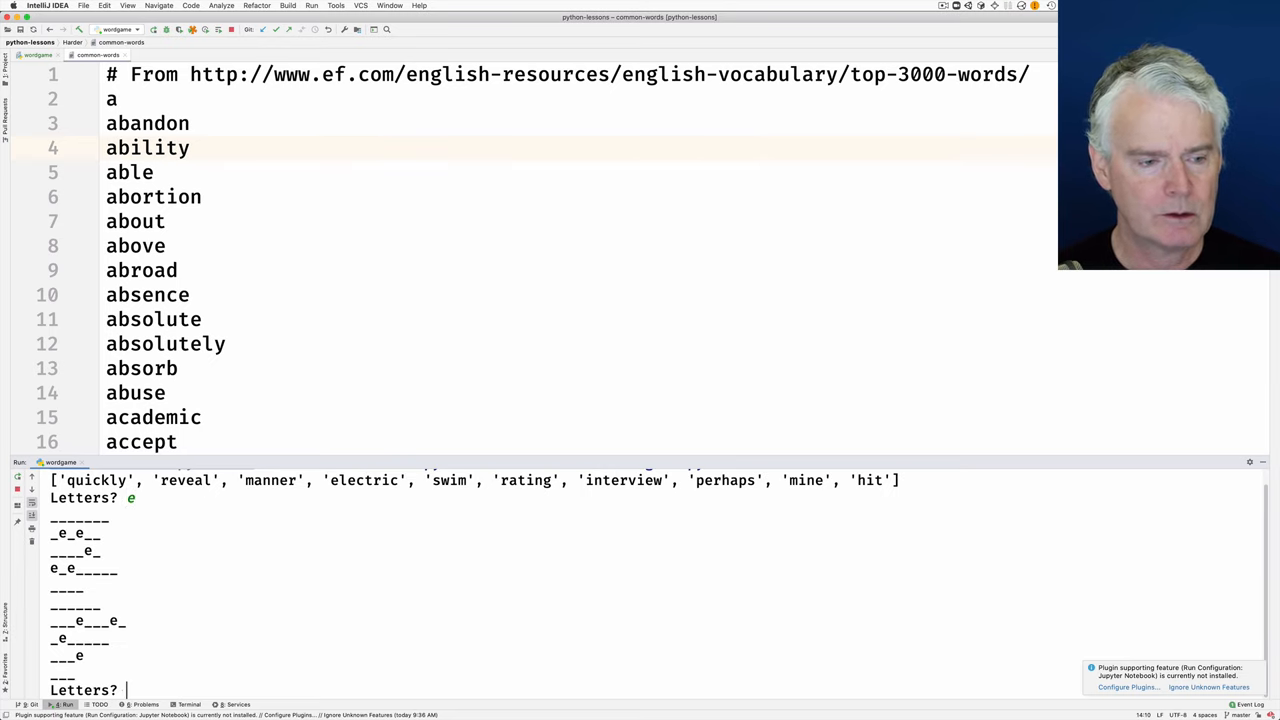
type("s")
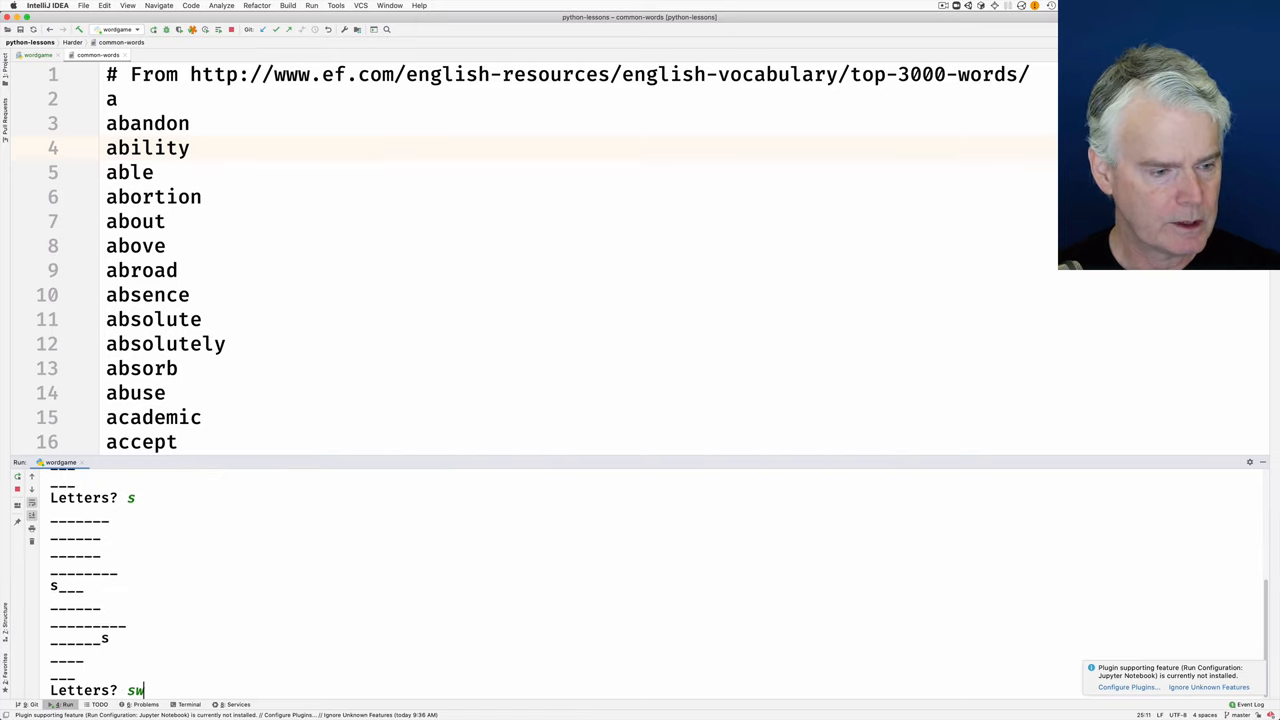
type("w")
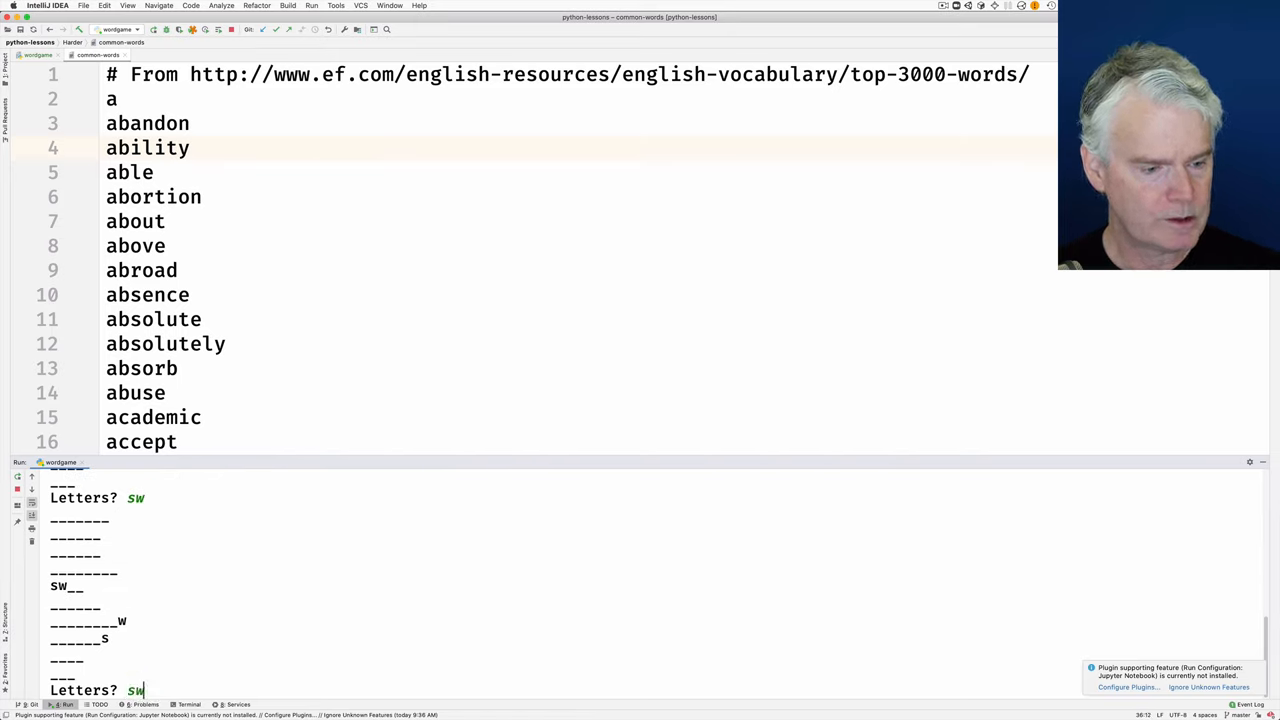
type("im")
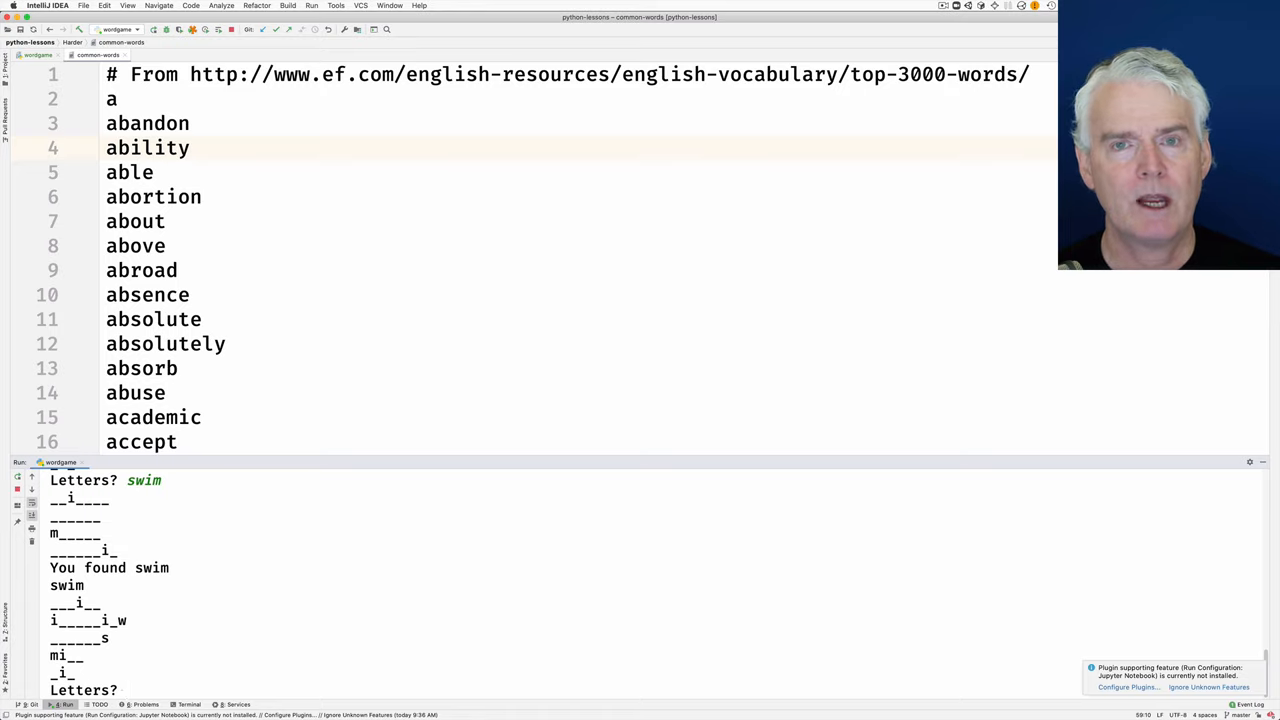
- In wordgame.py, write with open('common-words.txt') as file: to read the word list
left_click(38, 56)
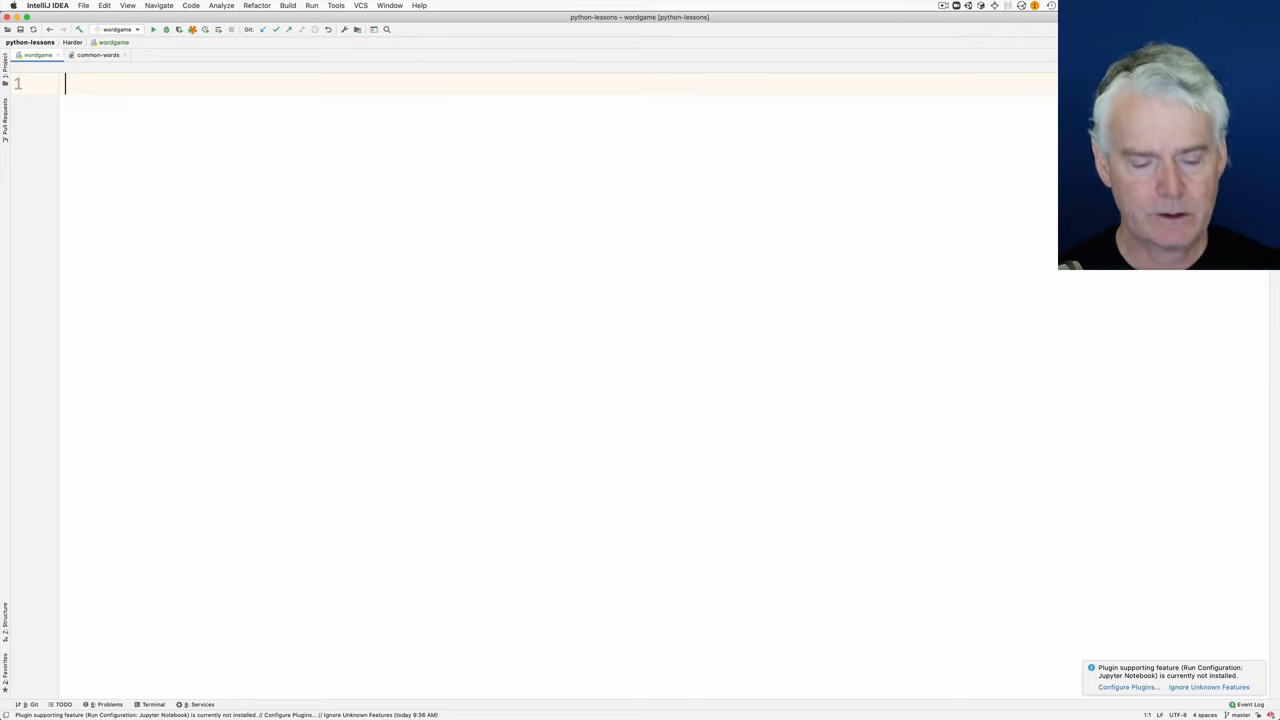
type("with open('")
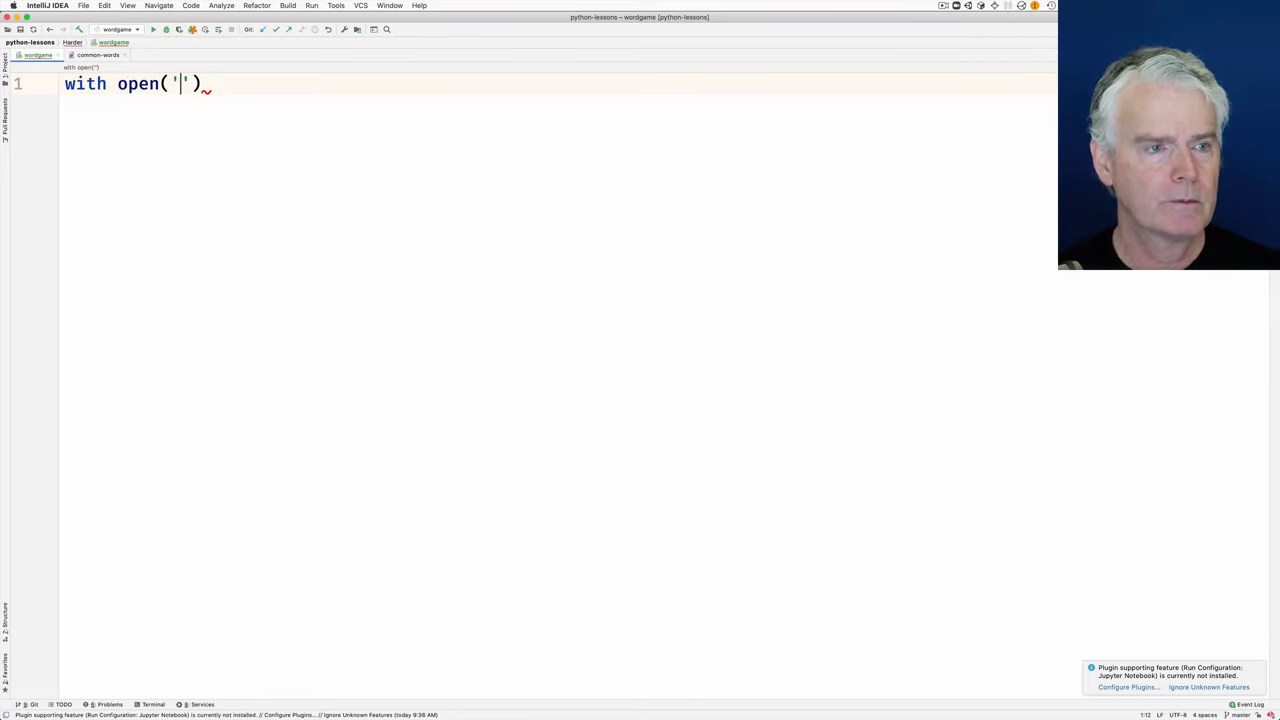
type("common-words.txt")
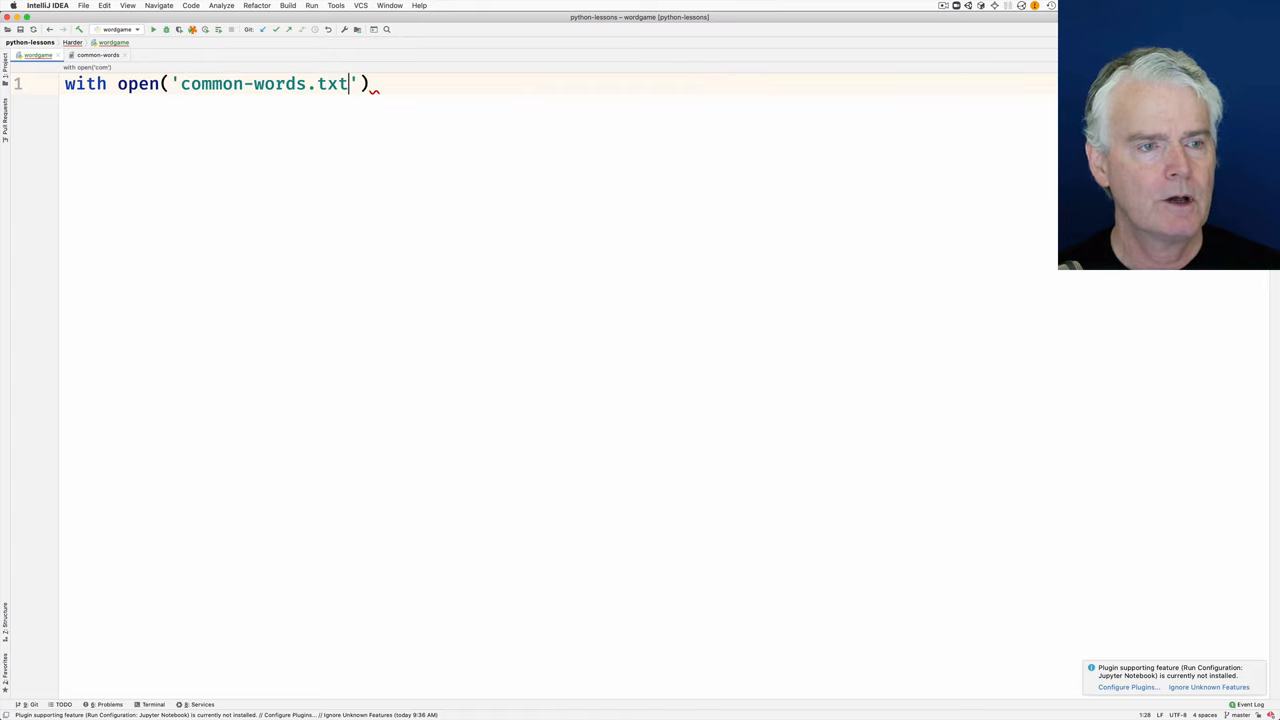
type("as")
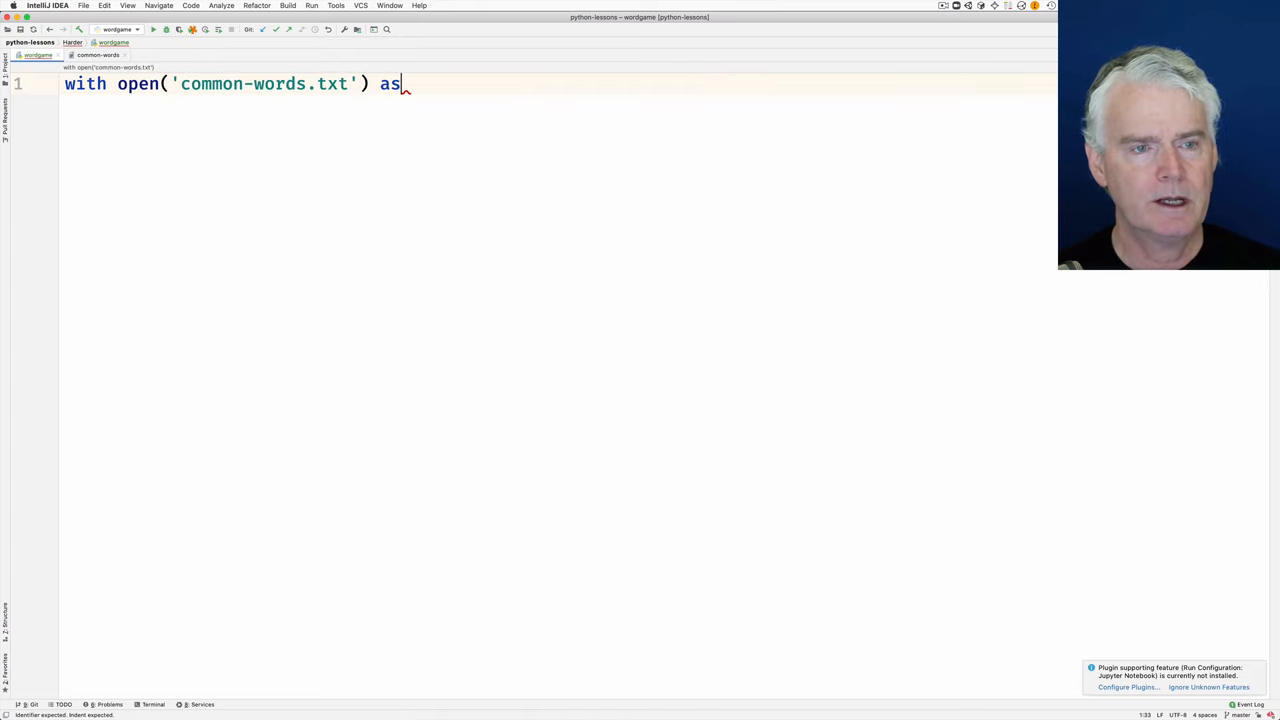
type("file:")
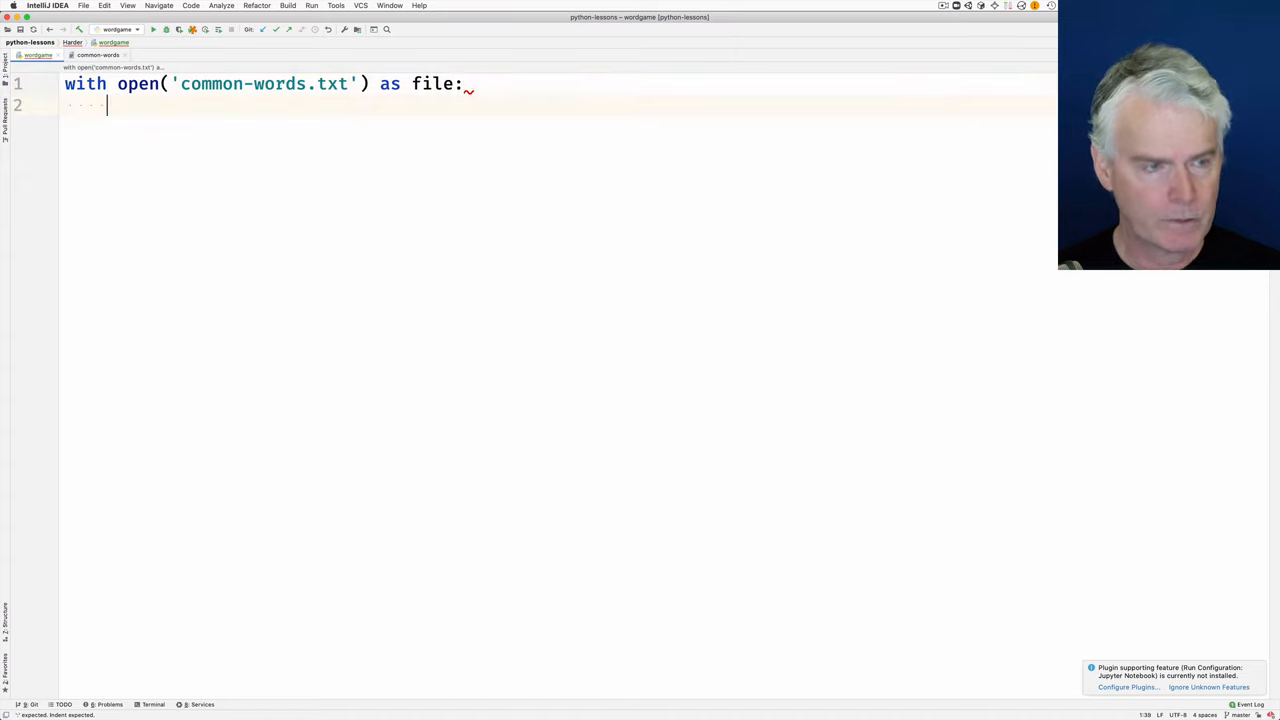
- Build all_words = [line for line in file] inside the with block
type("all_words =")
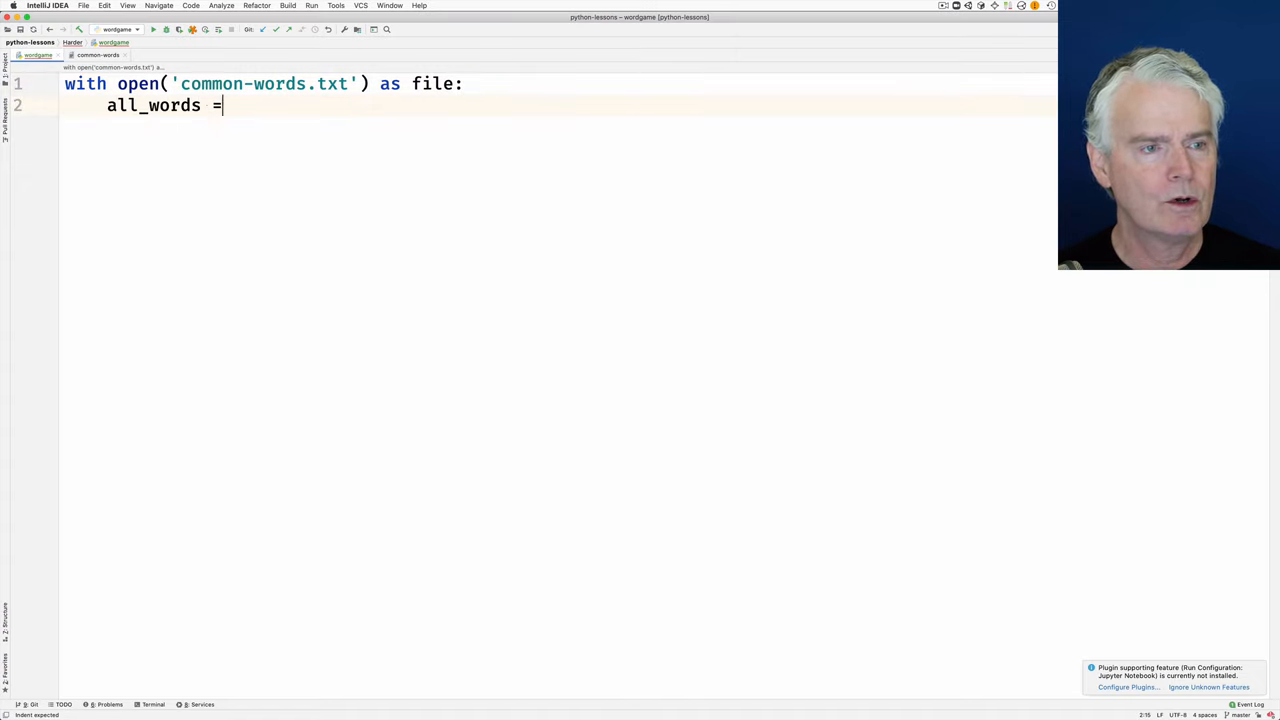
type("[]")
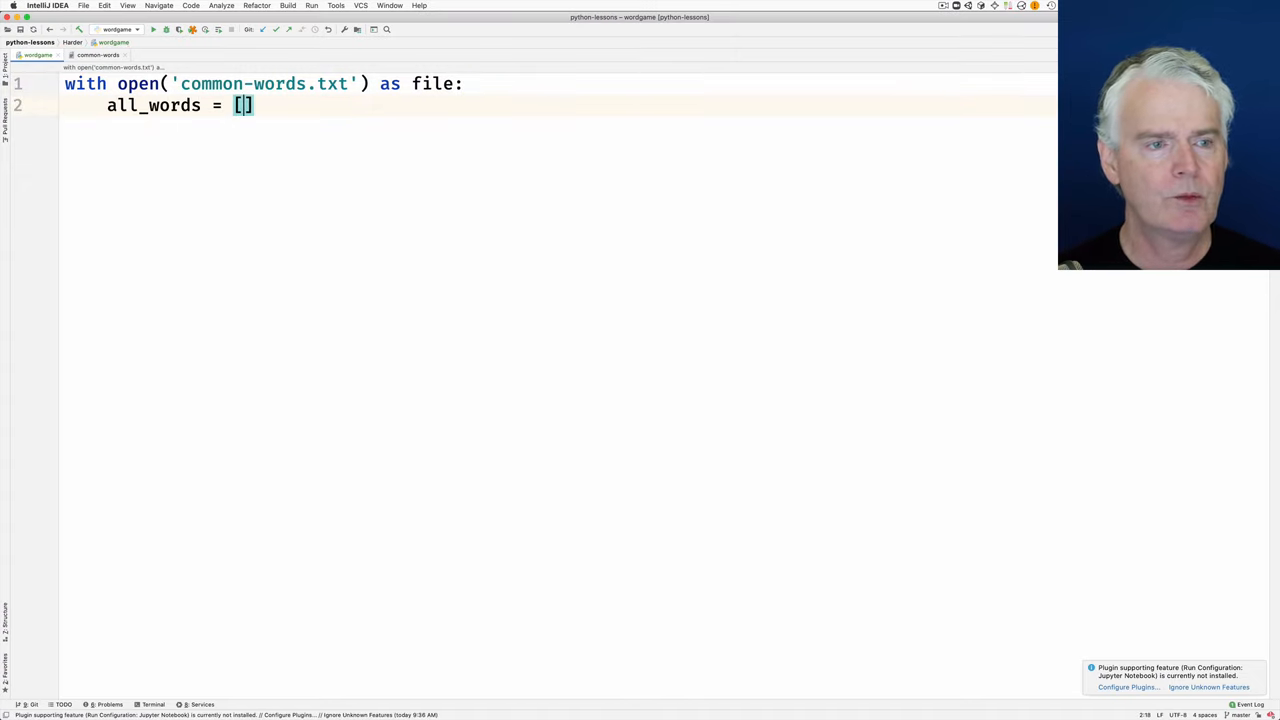
type("line for line")
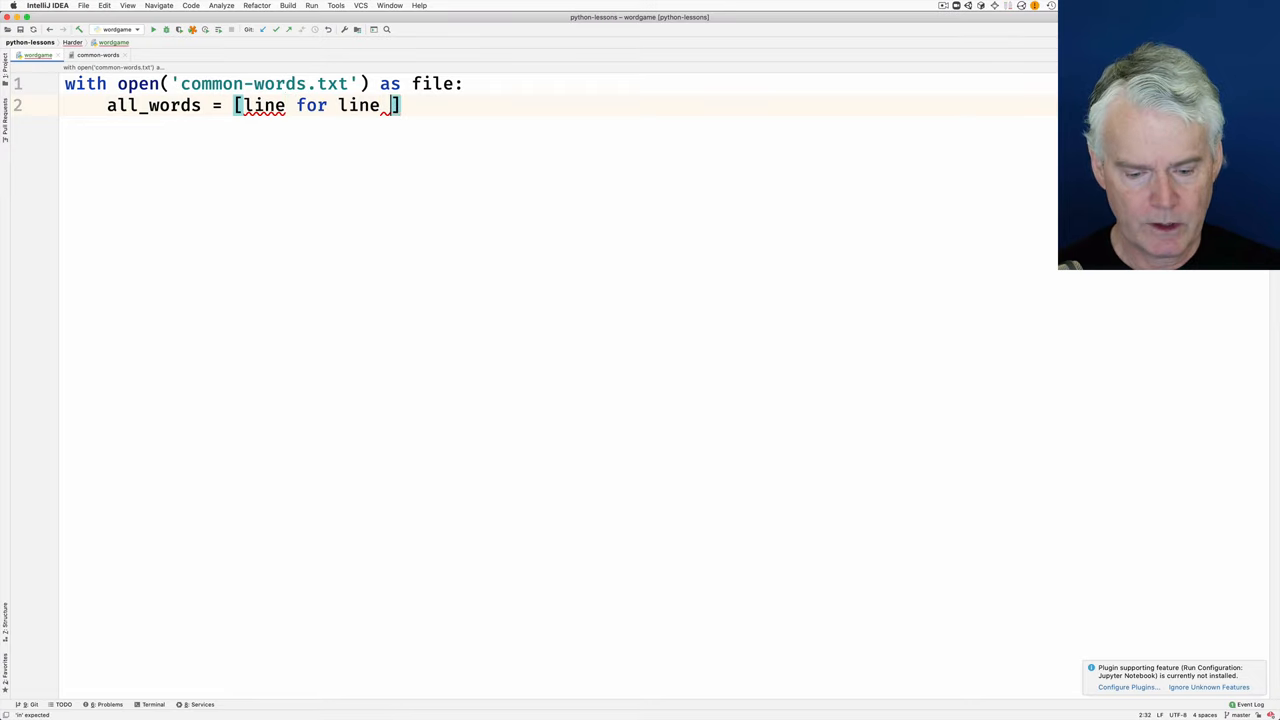
type("in file")
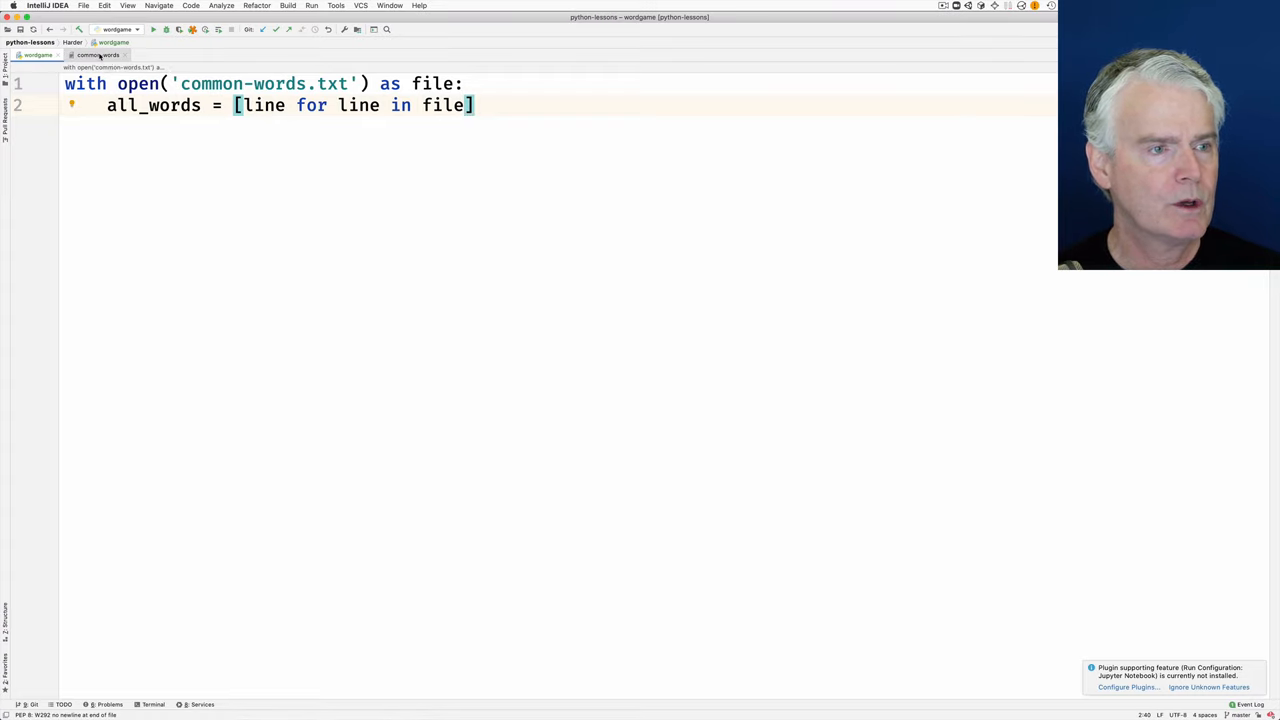
- After checking common-words.txt, filter the comprehension with if not line.startswith('#')
left_click(96, 56)
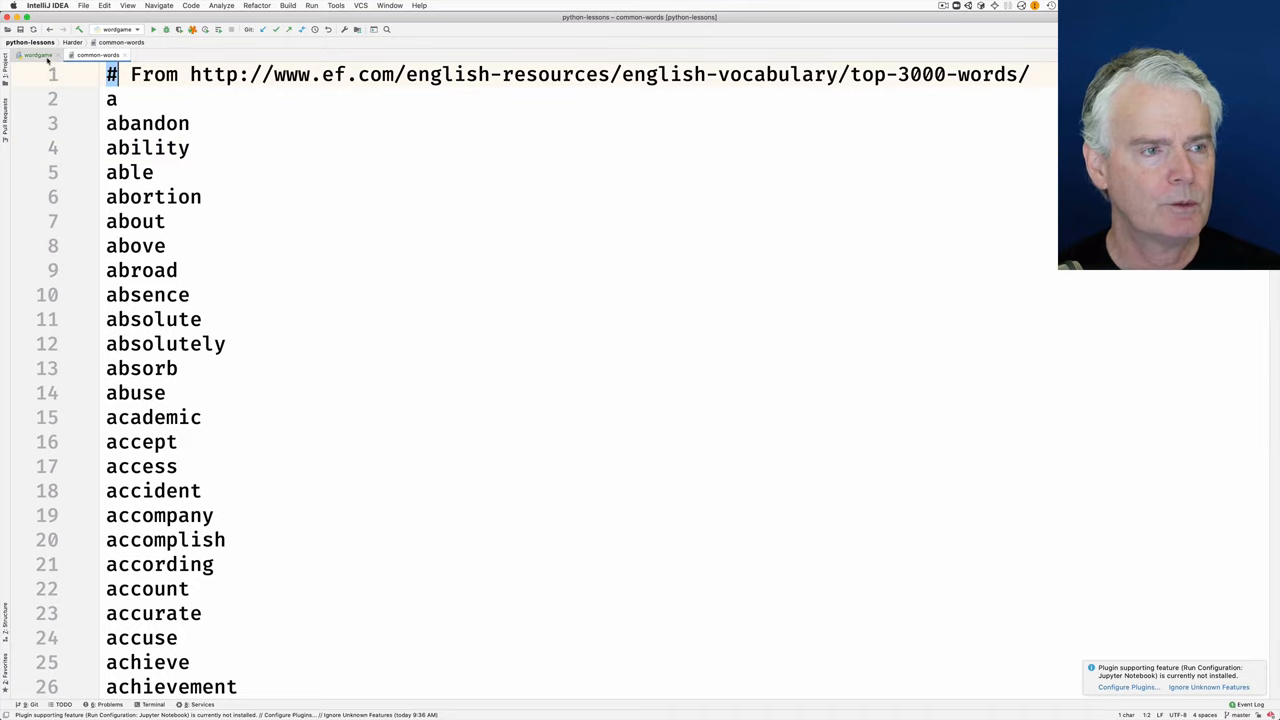
left_click(118, 42)
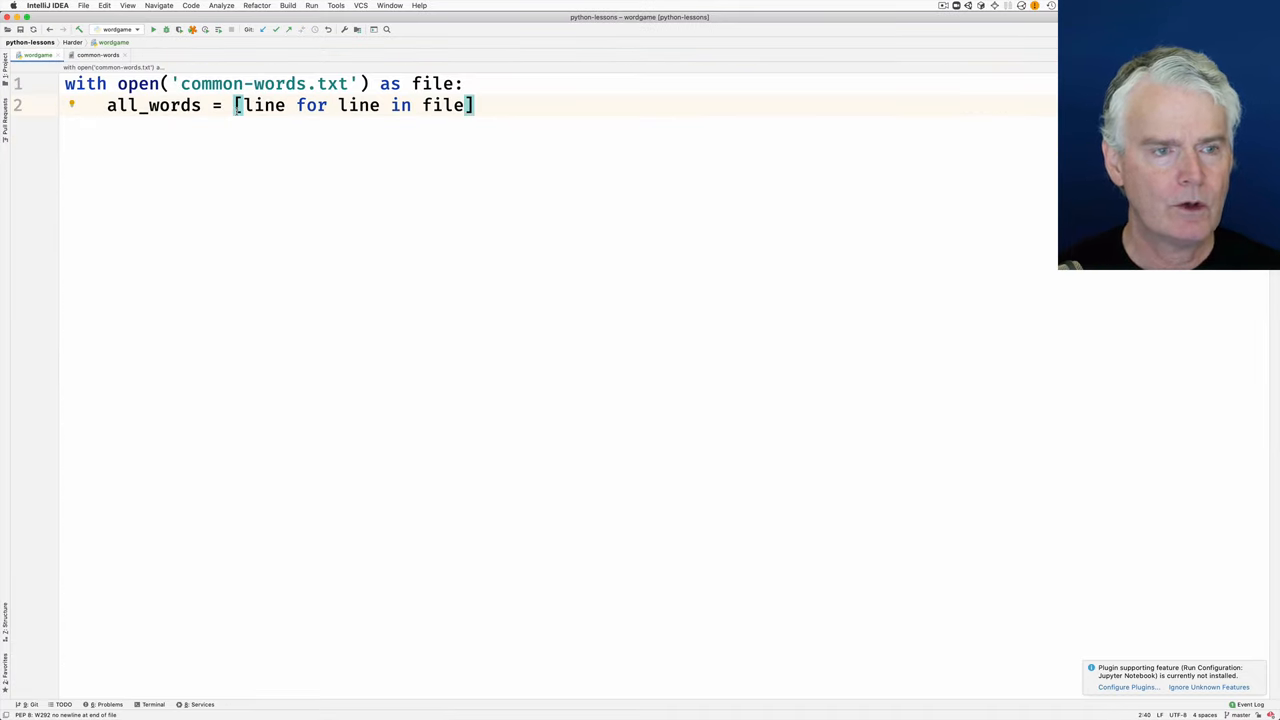
type("\" \"")
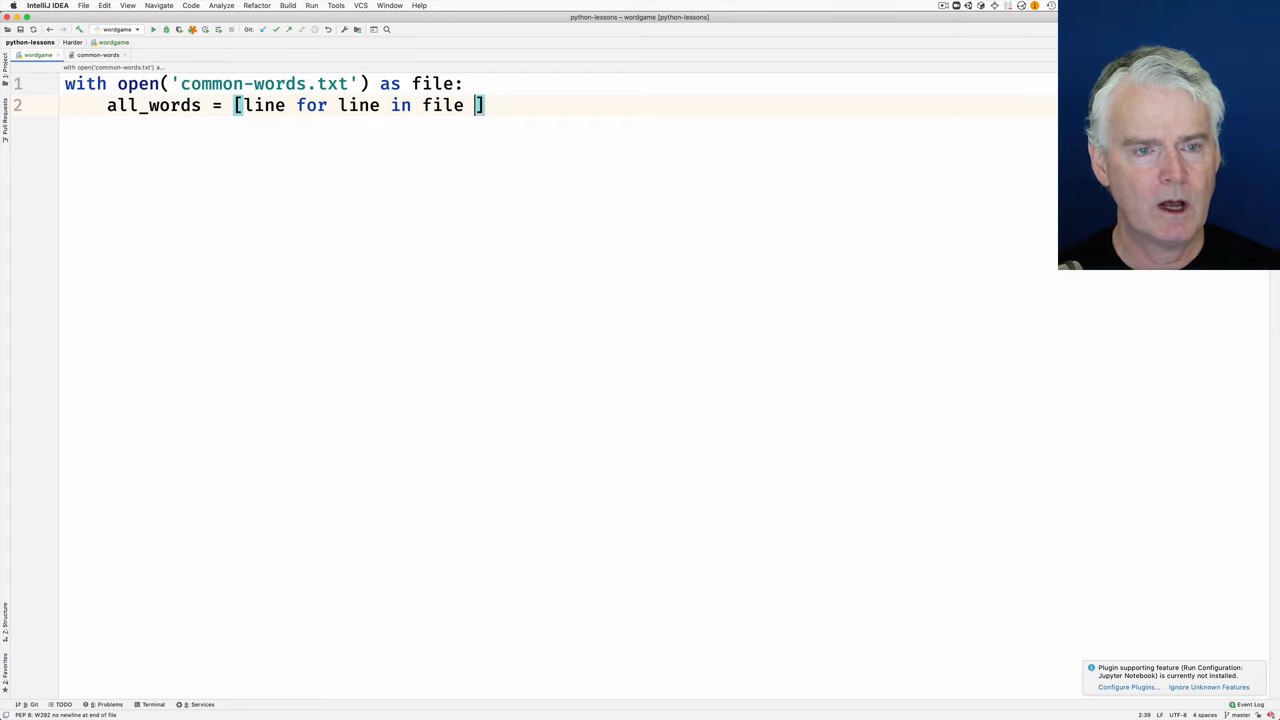
type("if not line.s")
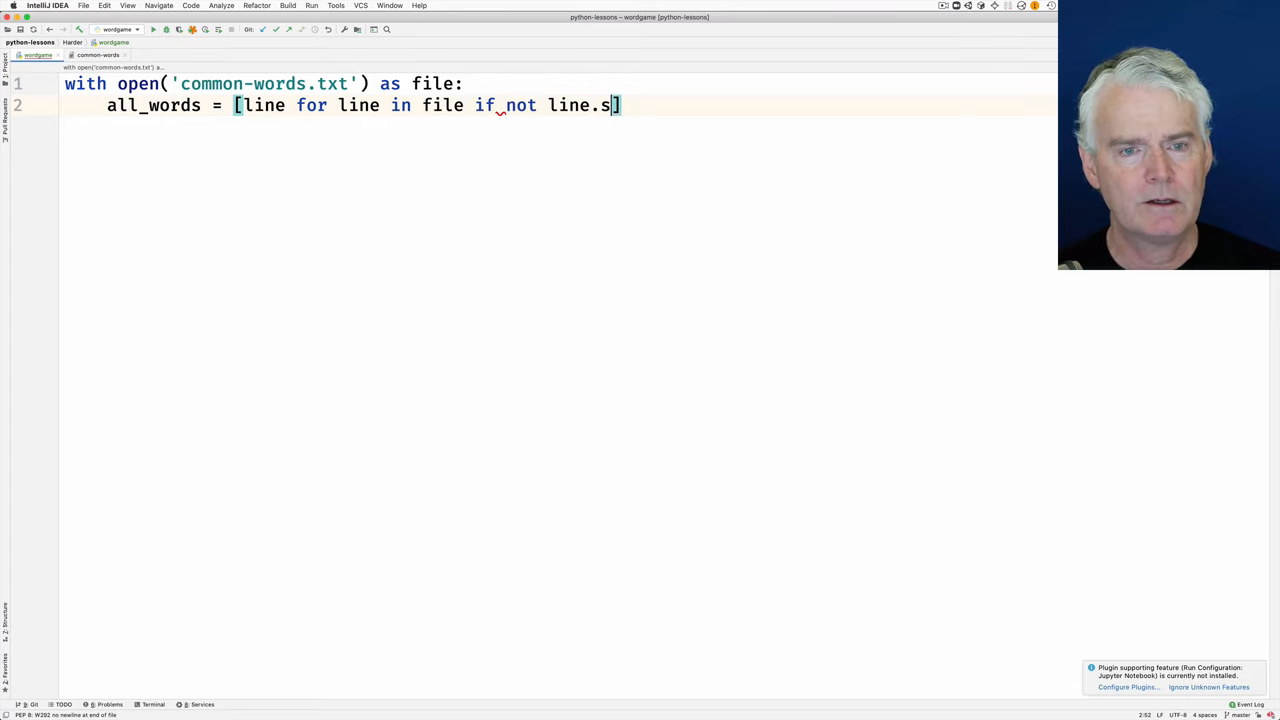
type("tartswith()")
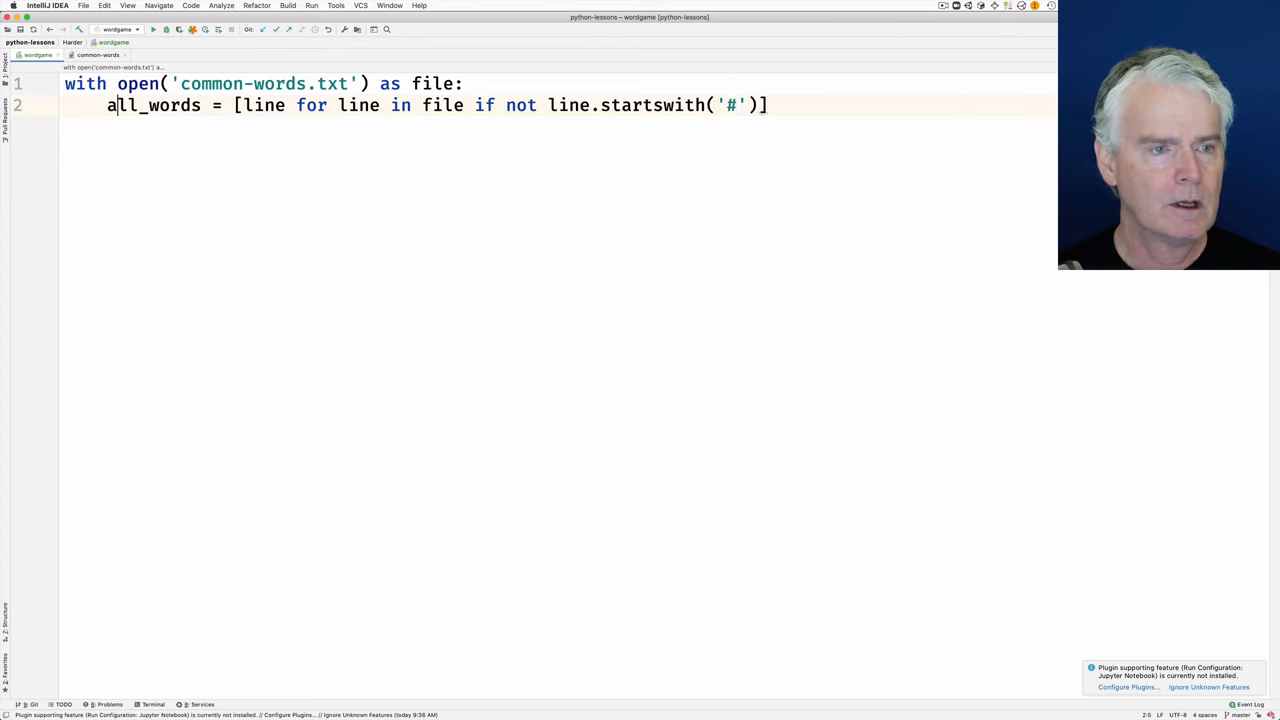
- Change the comprehension value to line.strip().lower()
type(".strip(")
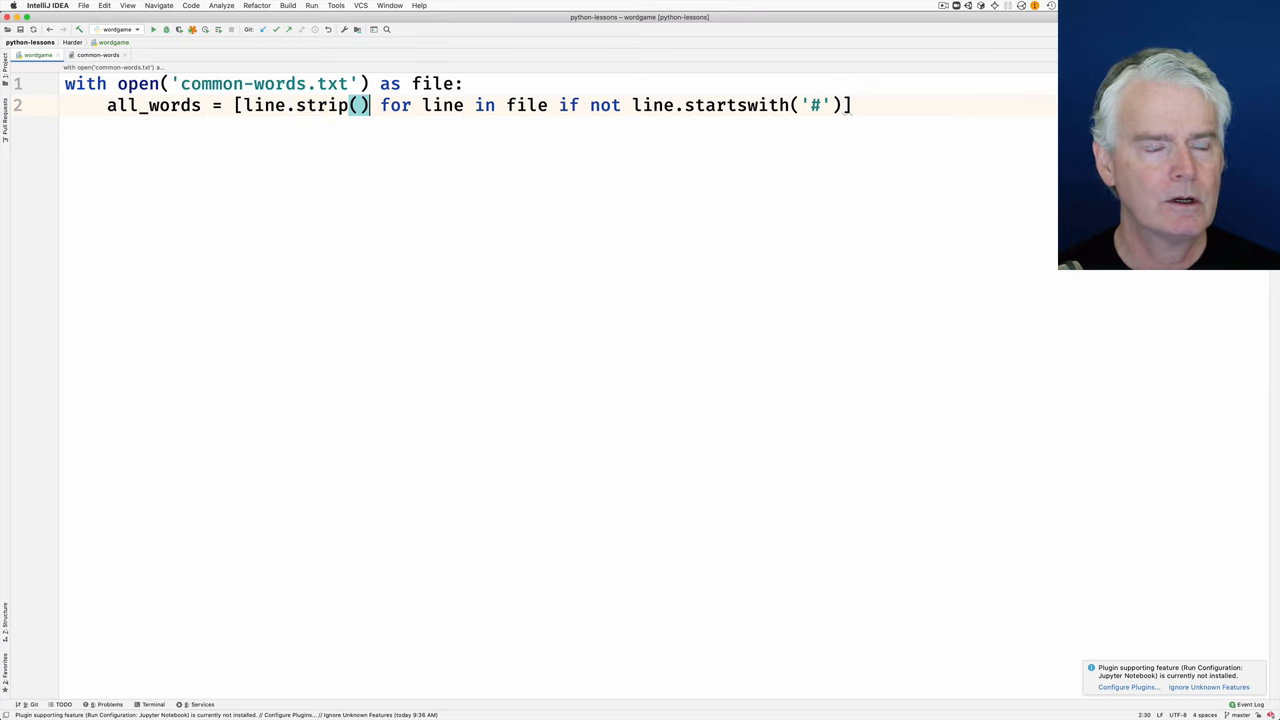
left_click(98, 54)
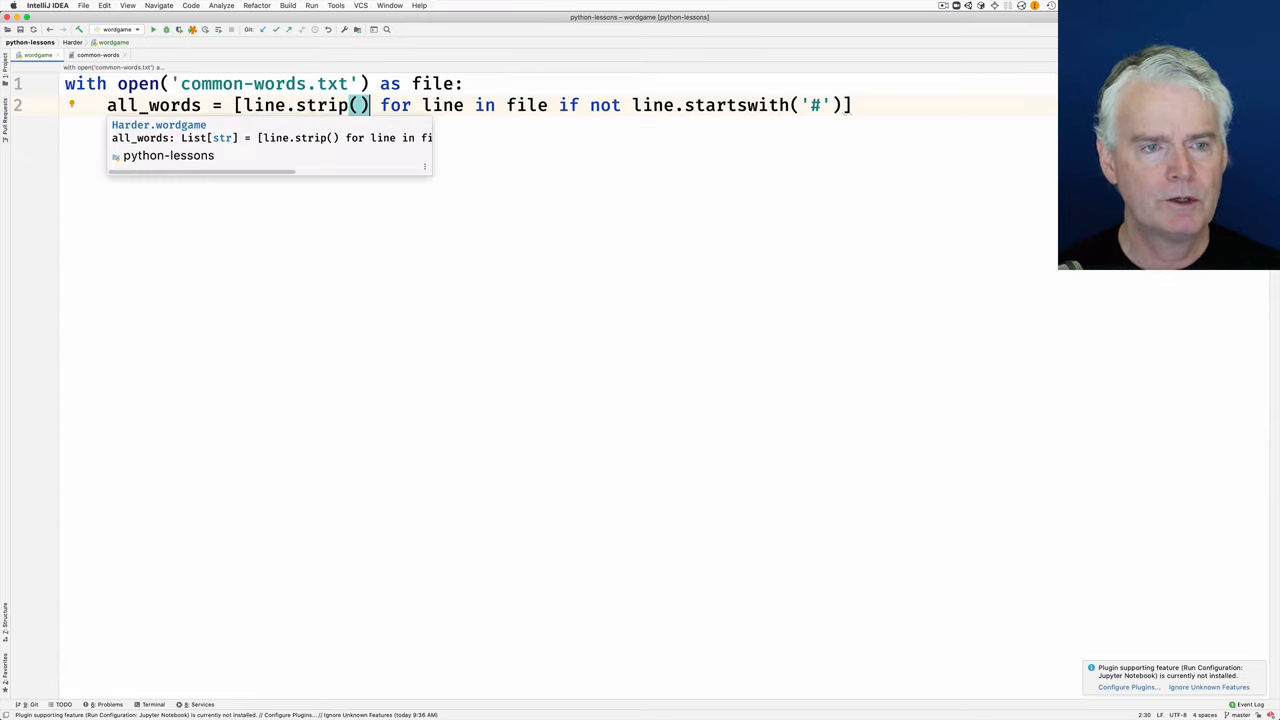
type(".")
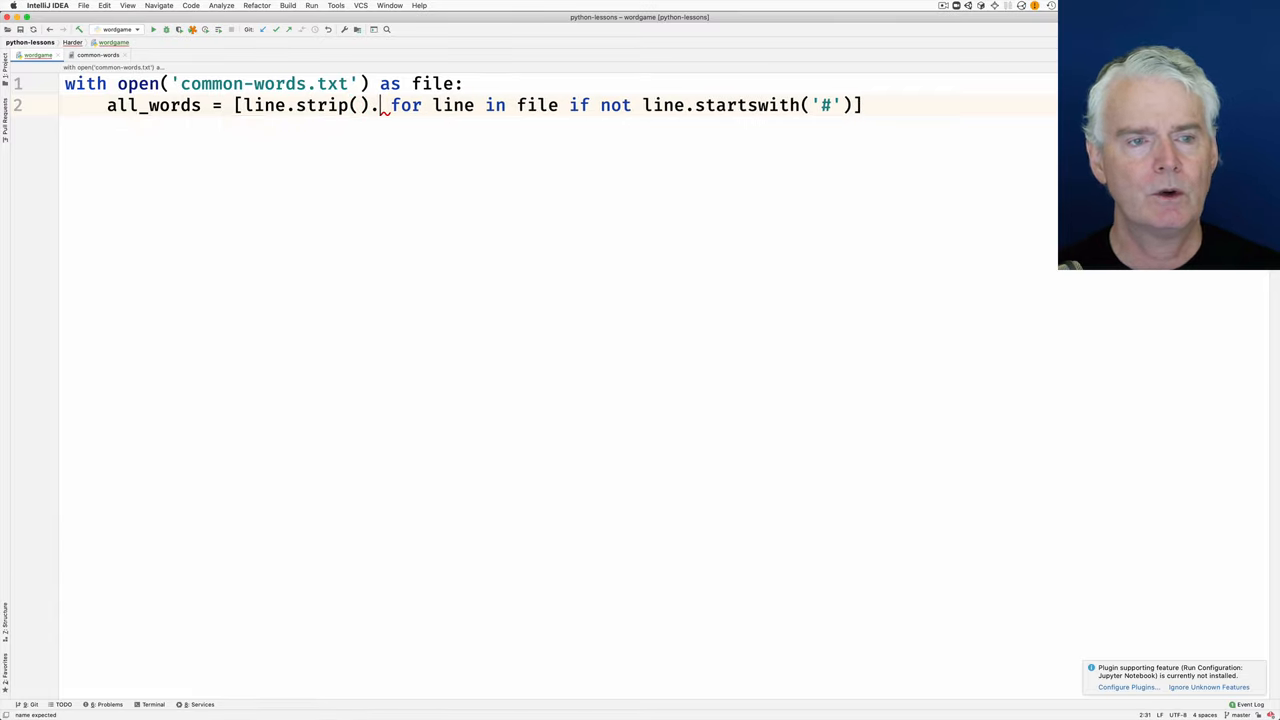
type("lower()")
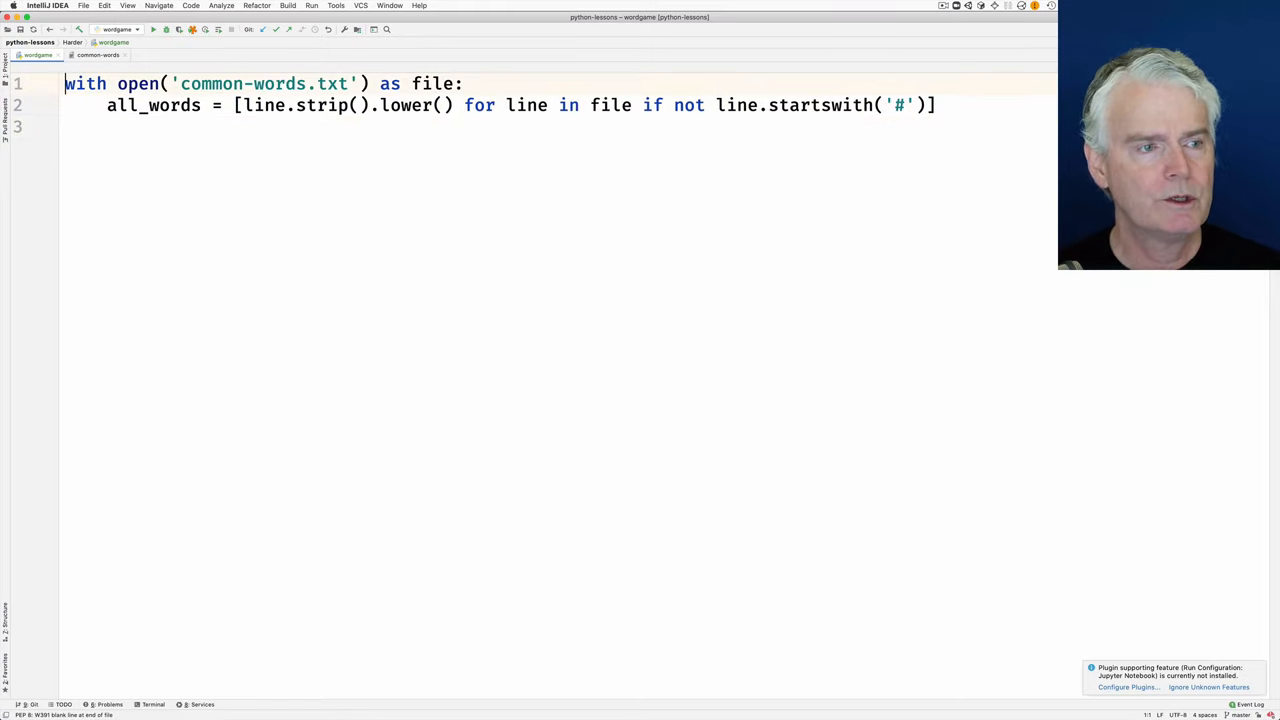
- Add from random import choice at the top of the script
type("from")
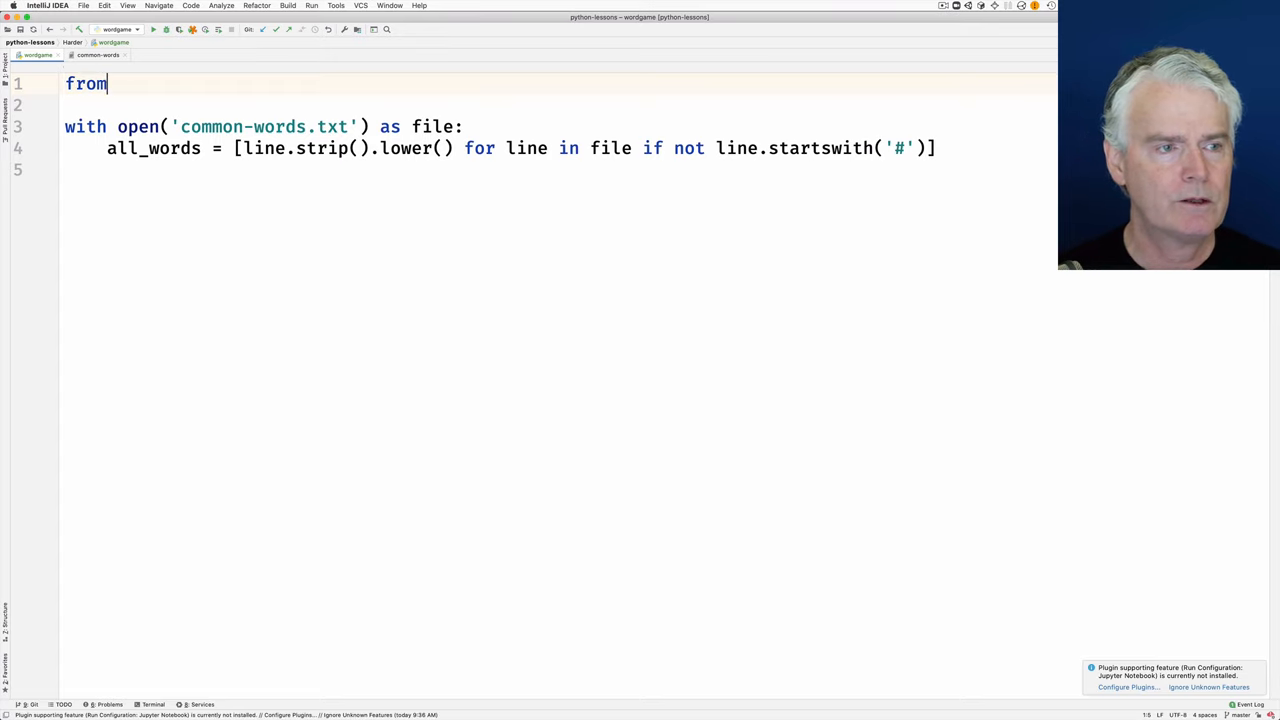
type("random")
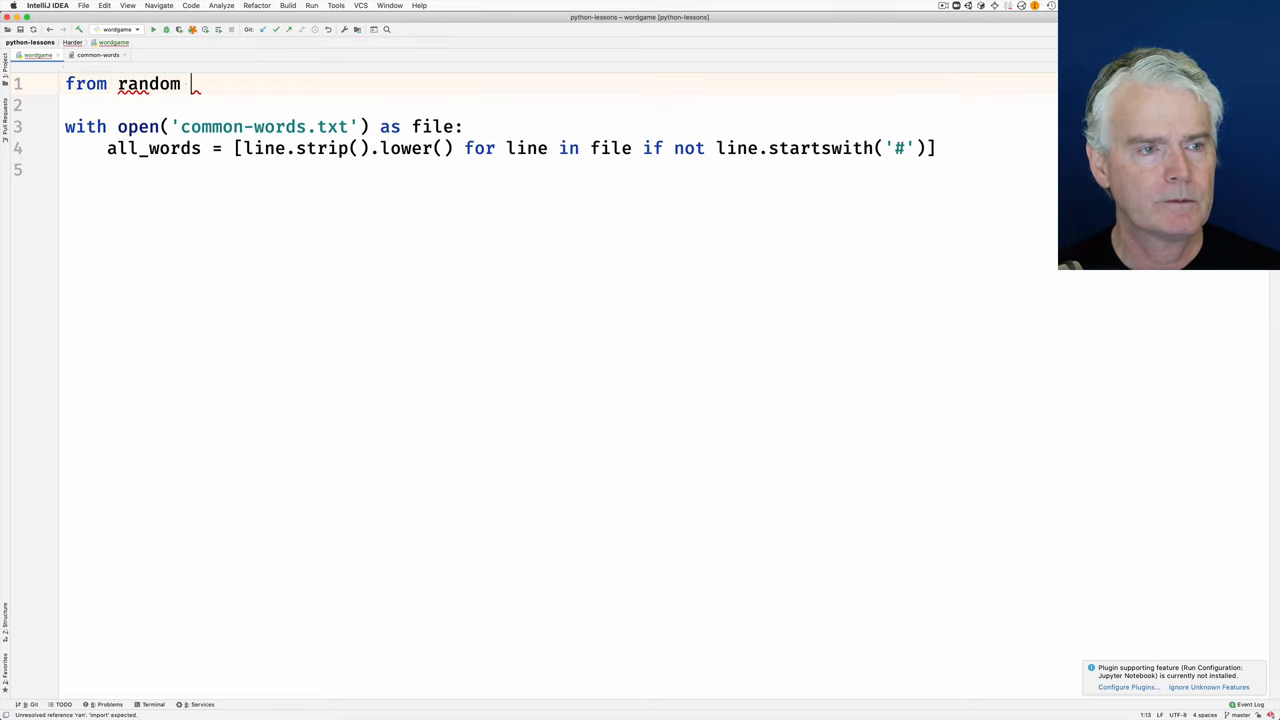
type("import choice")
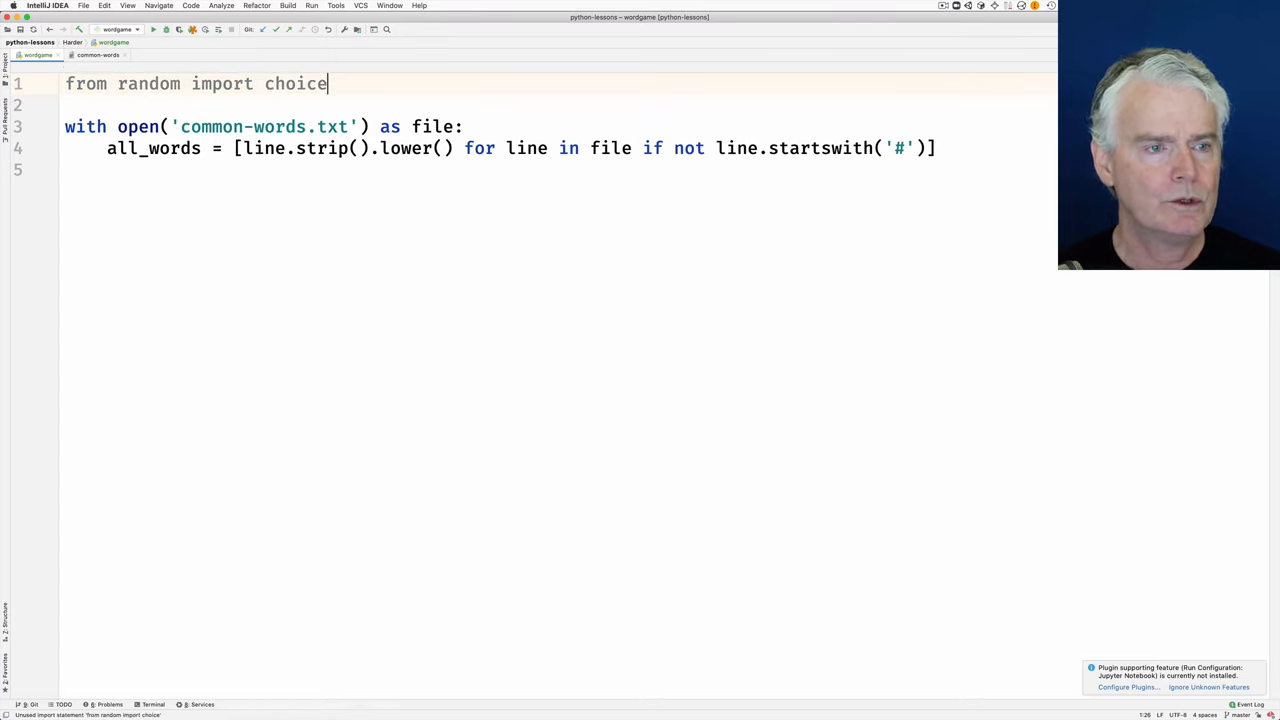
key("enter")
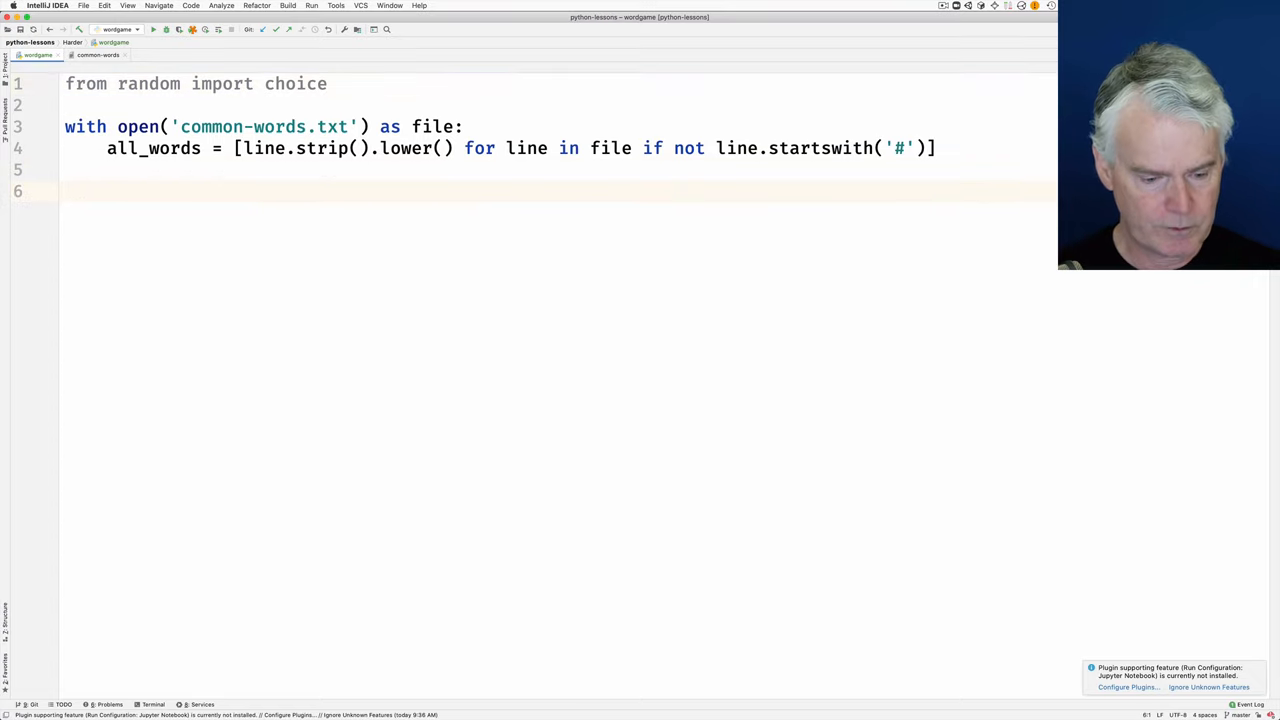
- Define words = [choice(all_words) for n in range(10)] and print(words) to test it
type("words = []")
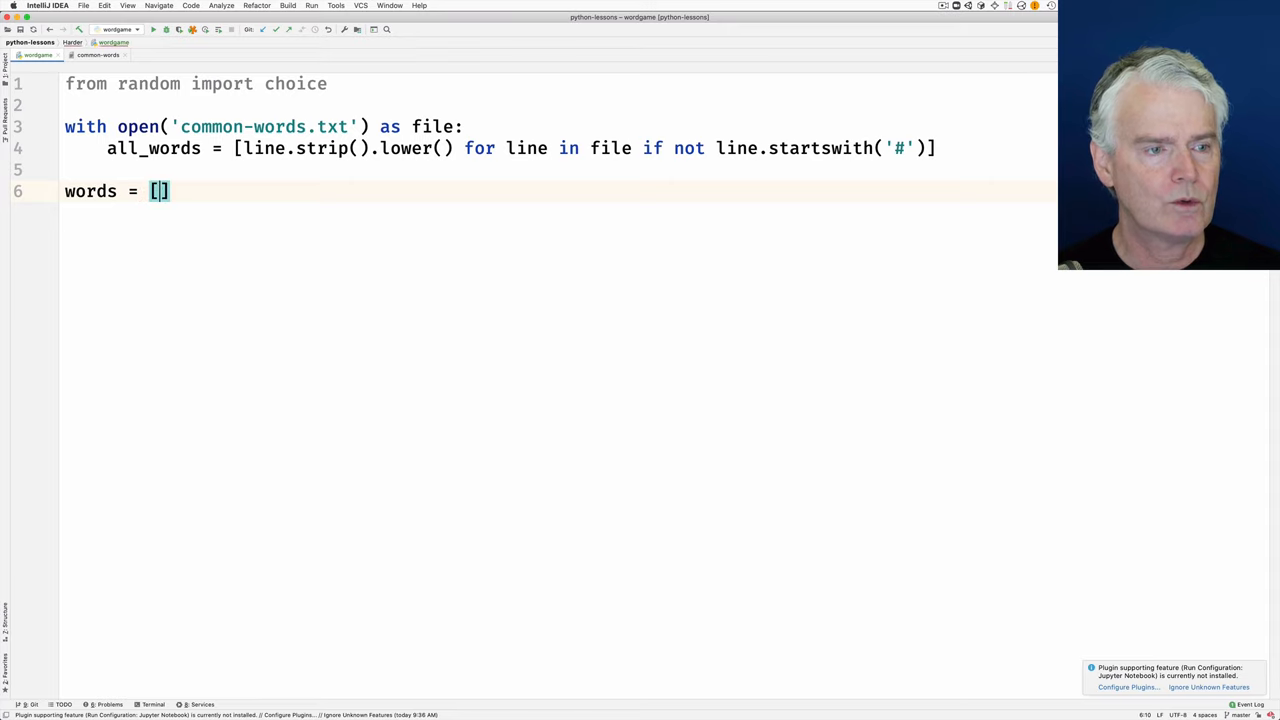
type("choice(")
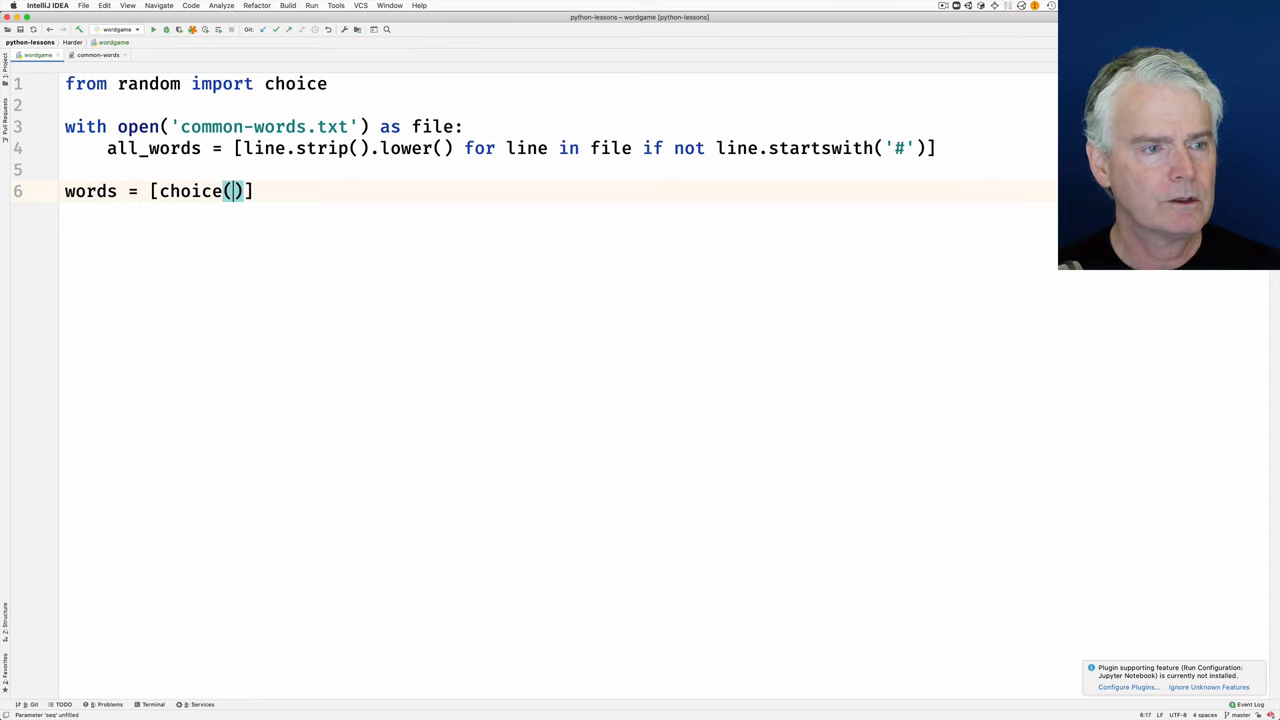
type("all")
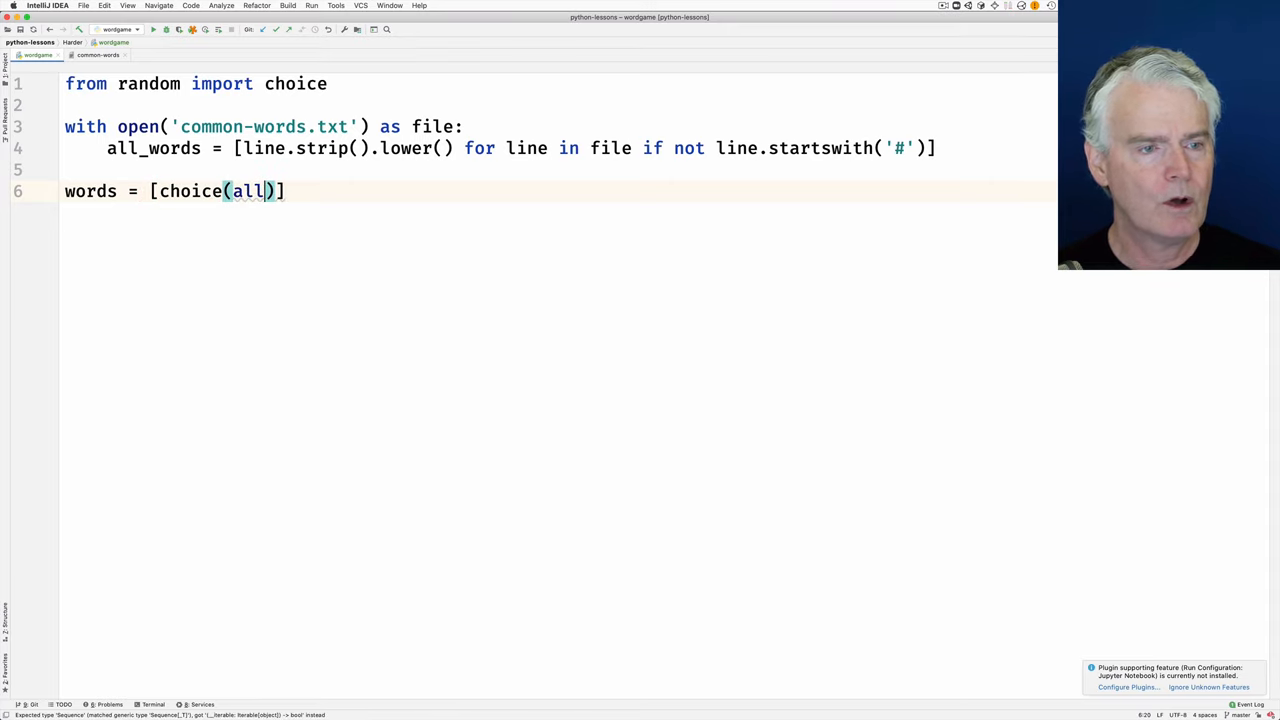
type("_words")
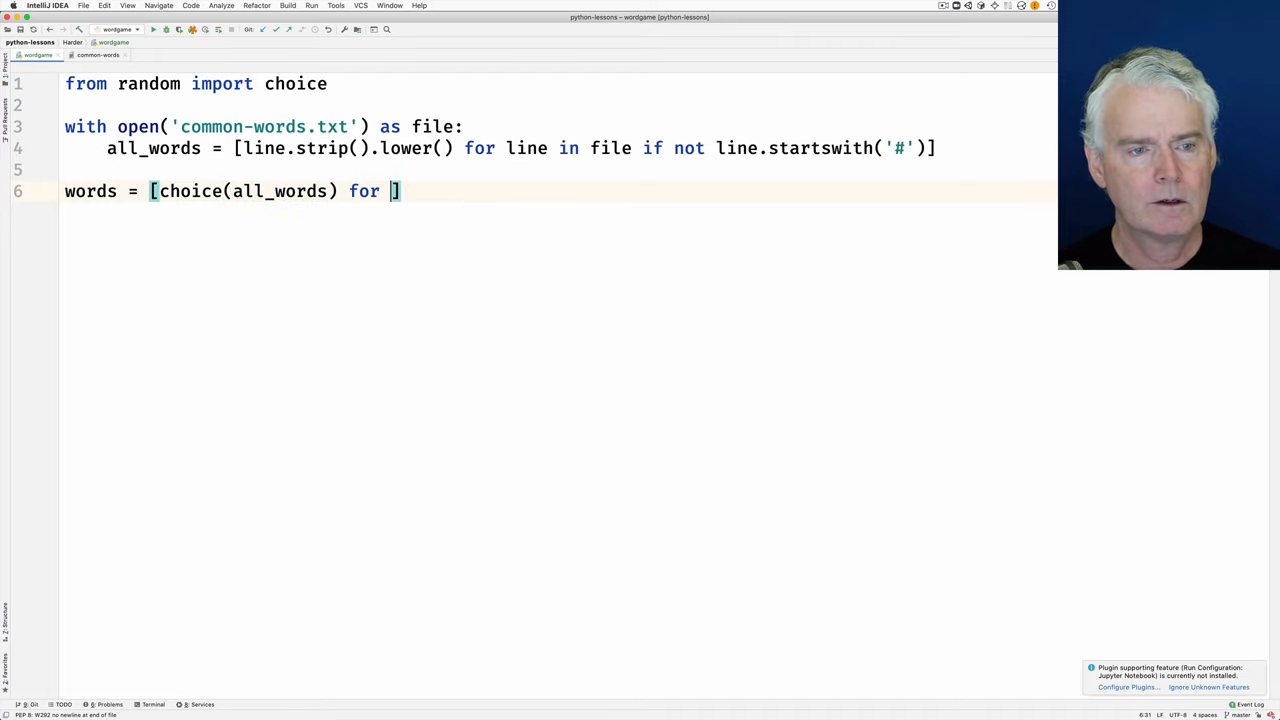
type("n in range(10)")
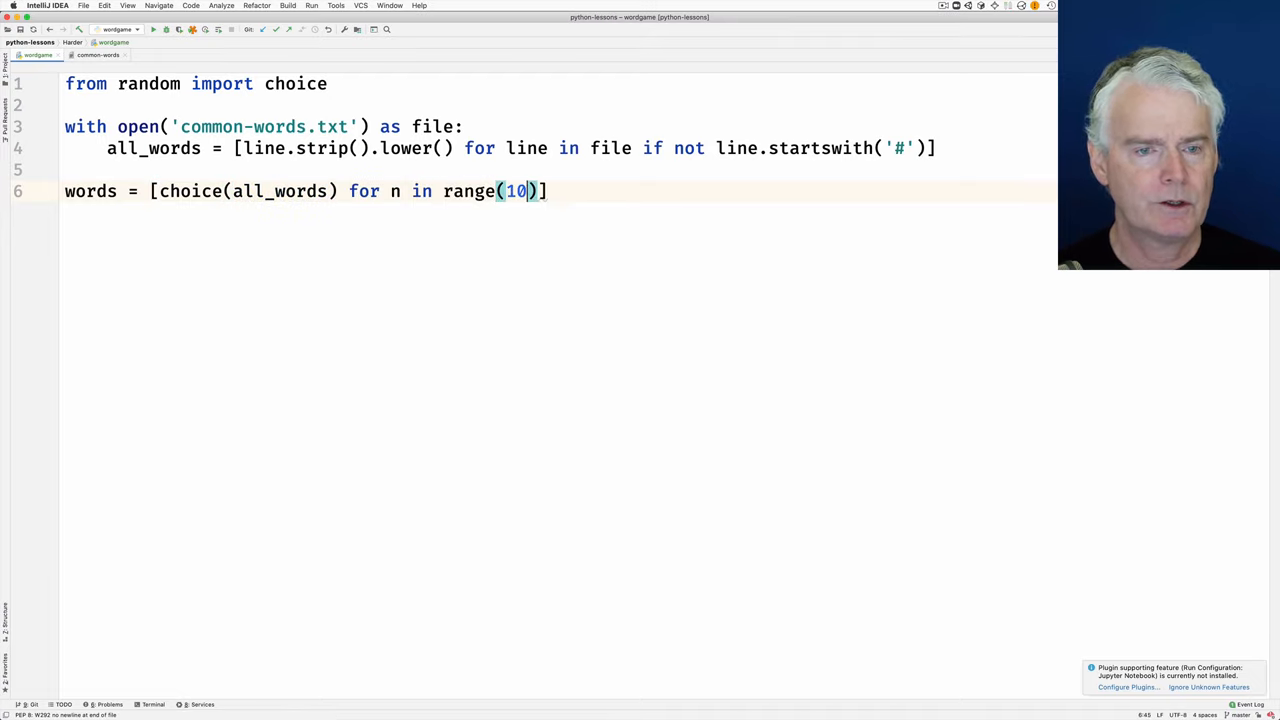
key("enter")
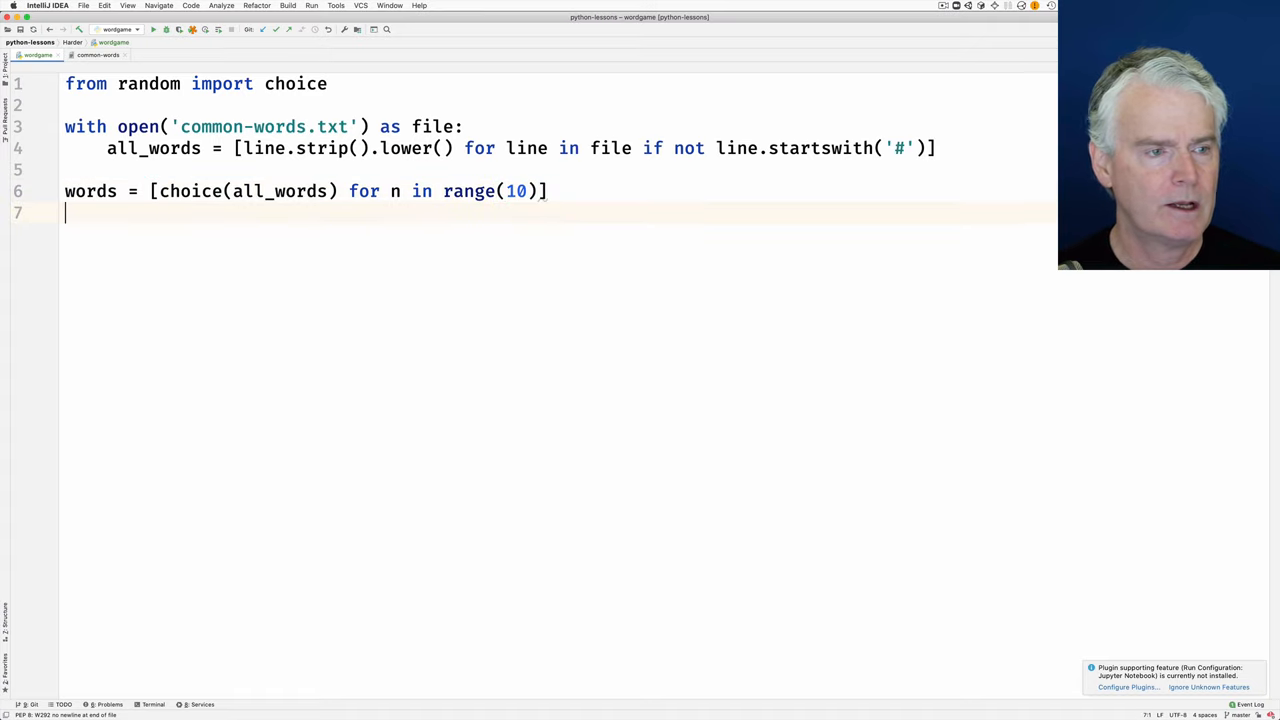
type("print(words)")
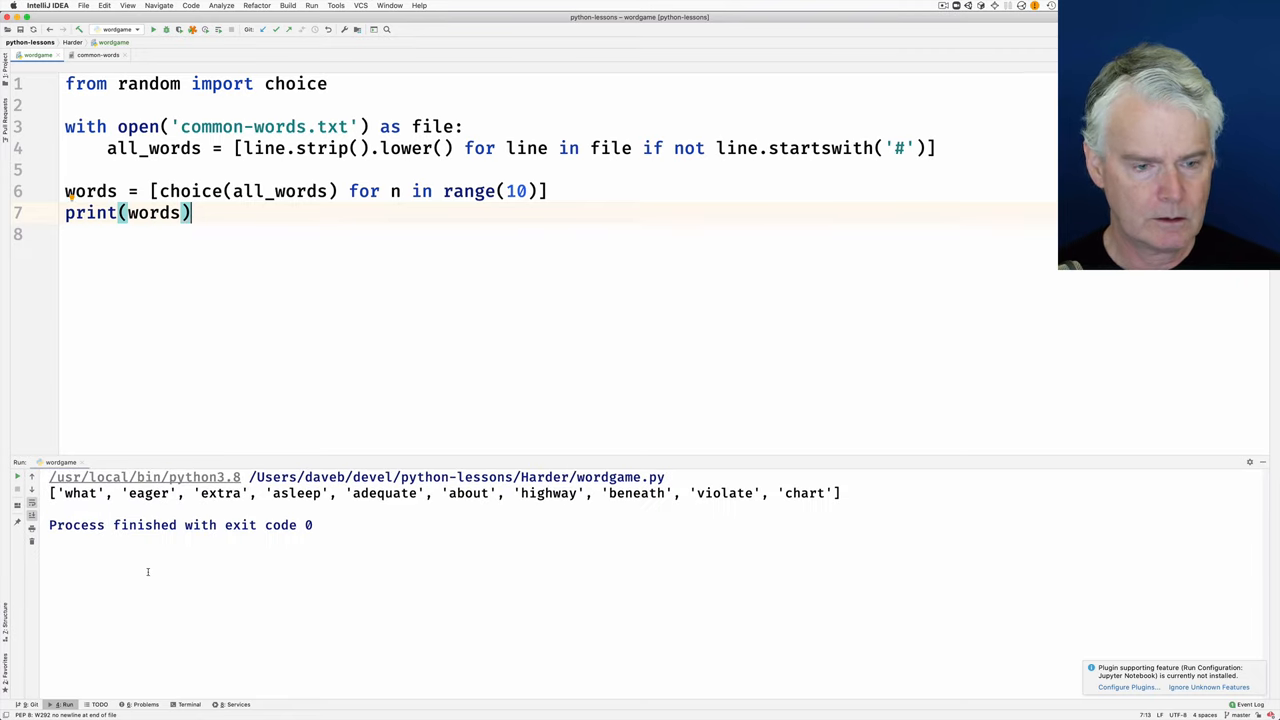
mouse_move(216, 356)
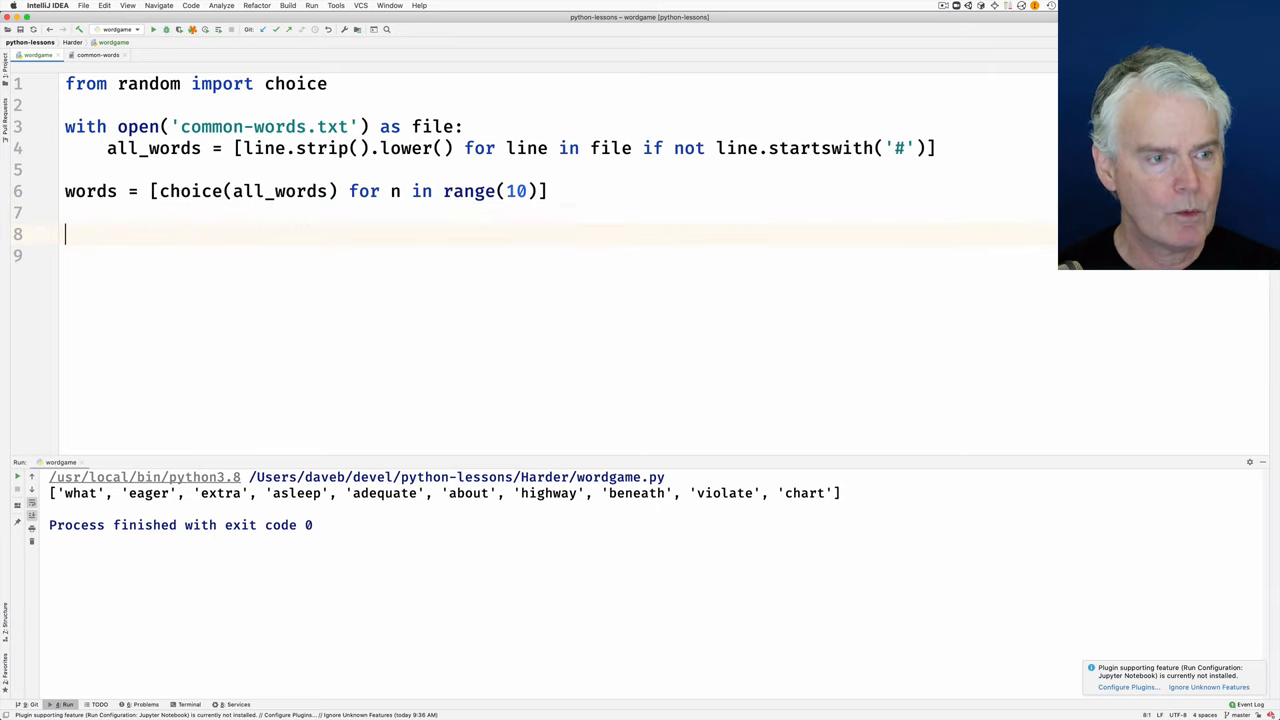
- Write a while True loop that reads letters = input('Letters? ')
type("while True:")
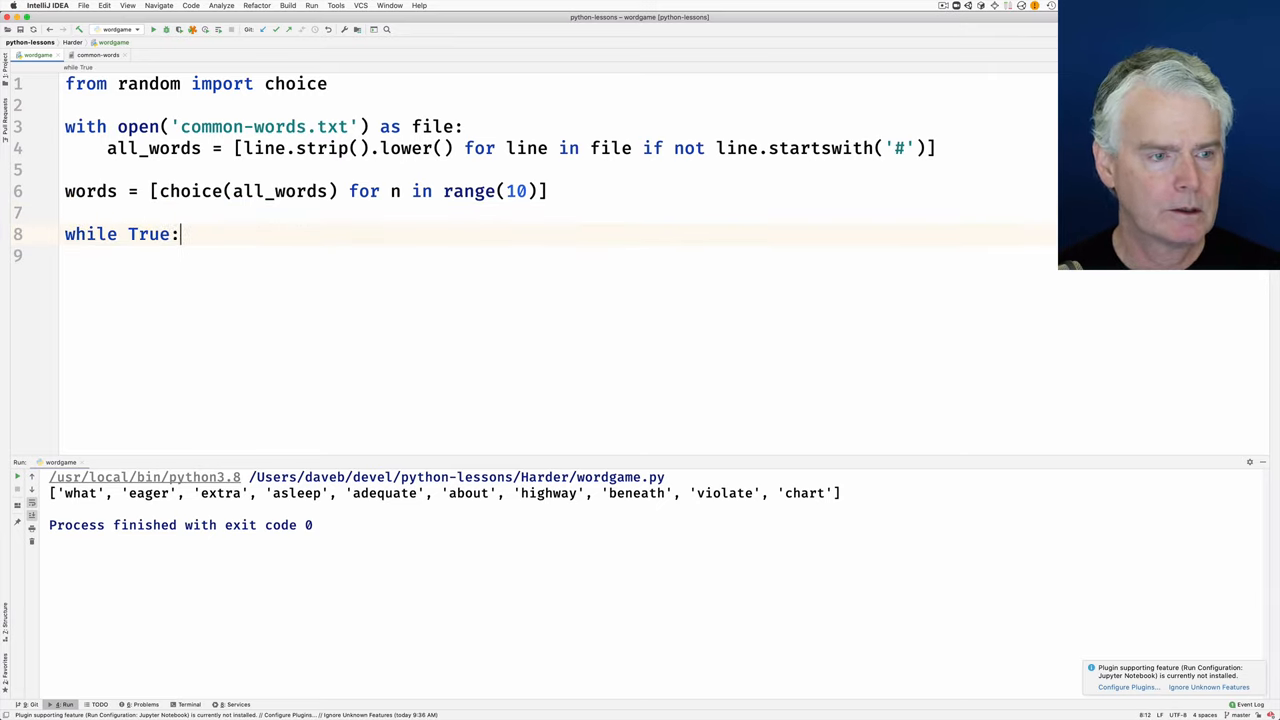
key("enter")
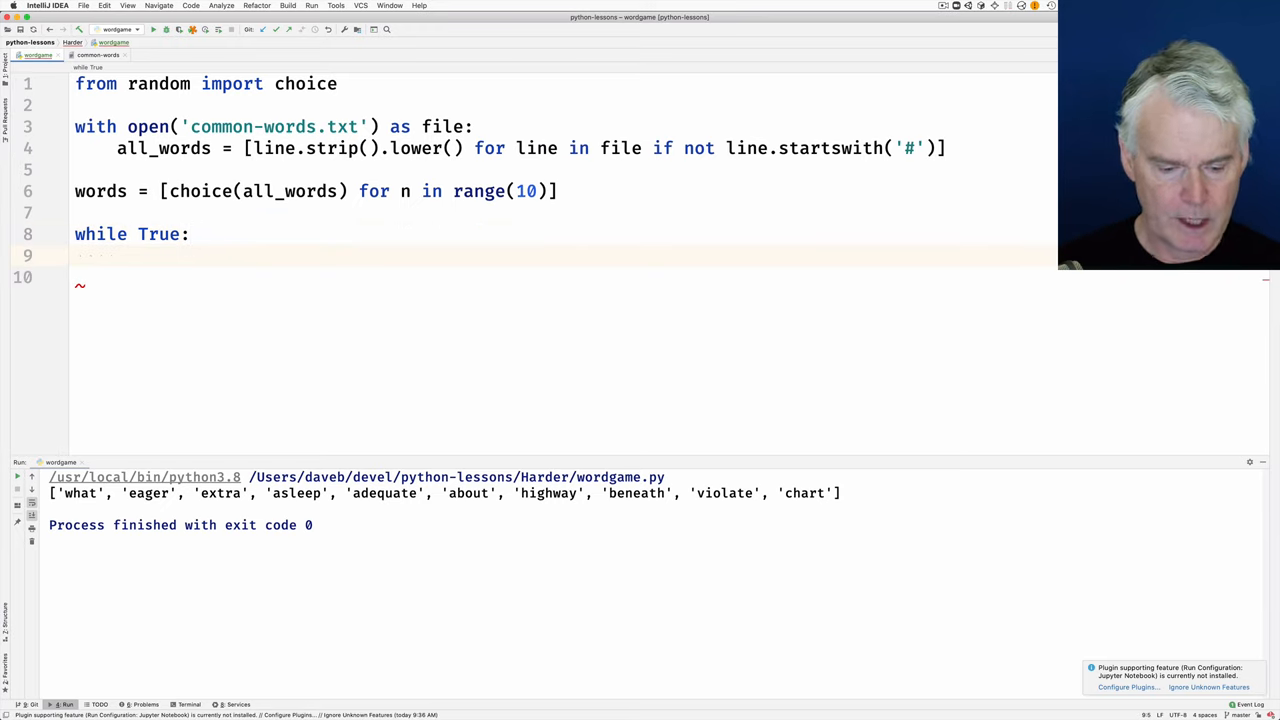
type("letters =")
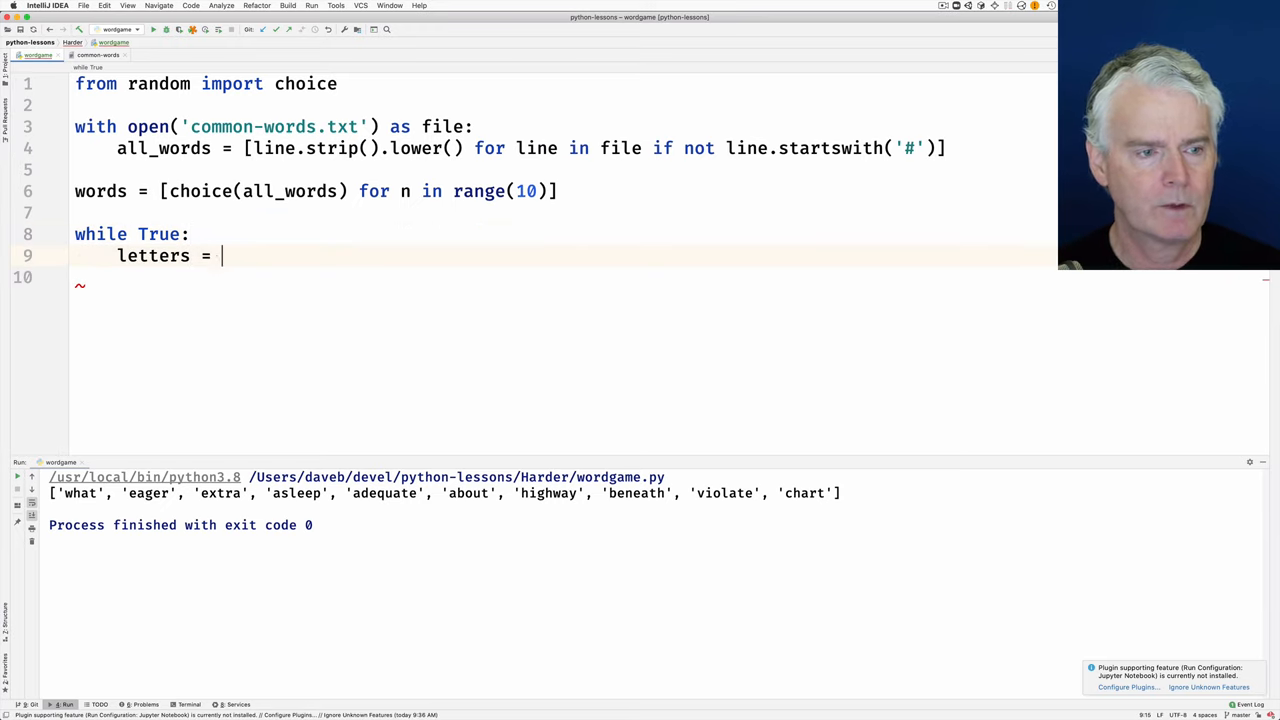
type("inp")
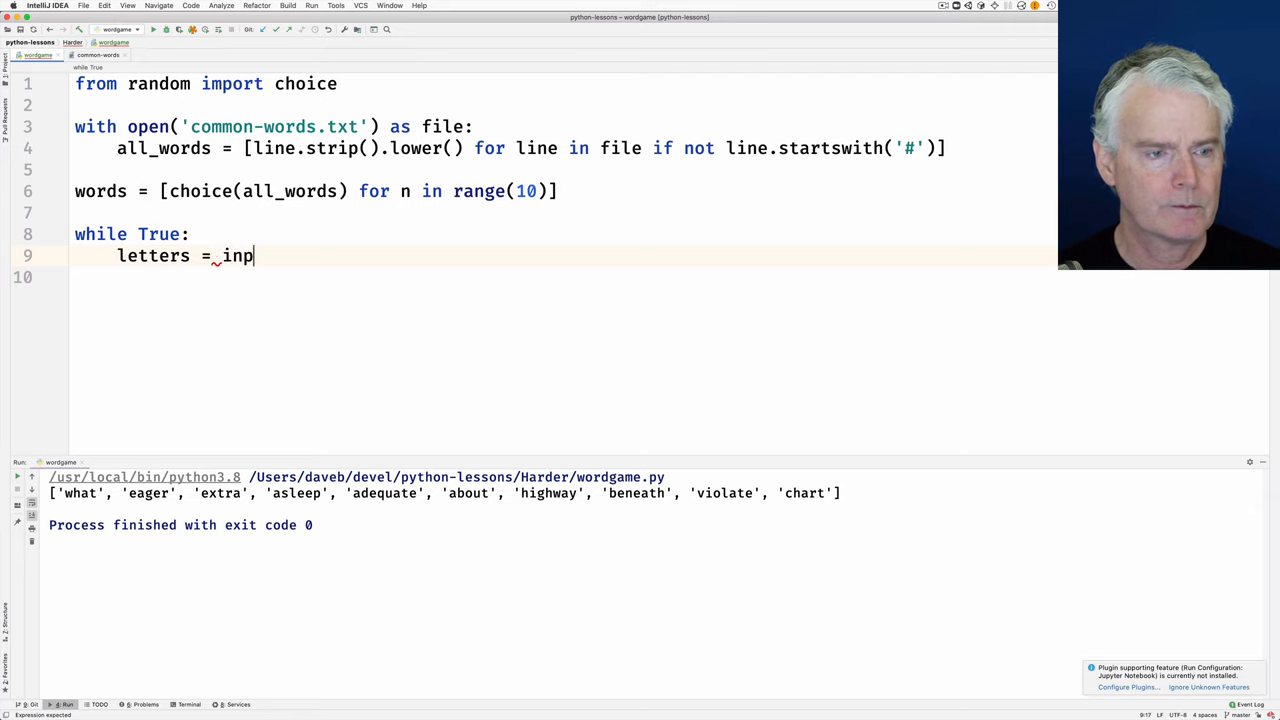
type("ut('Letters? ')")
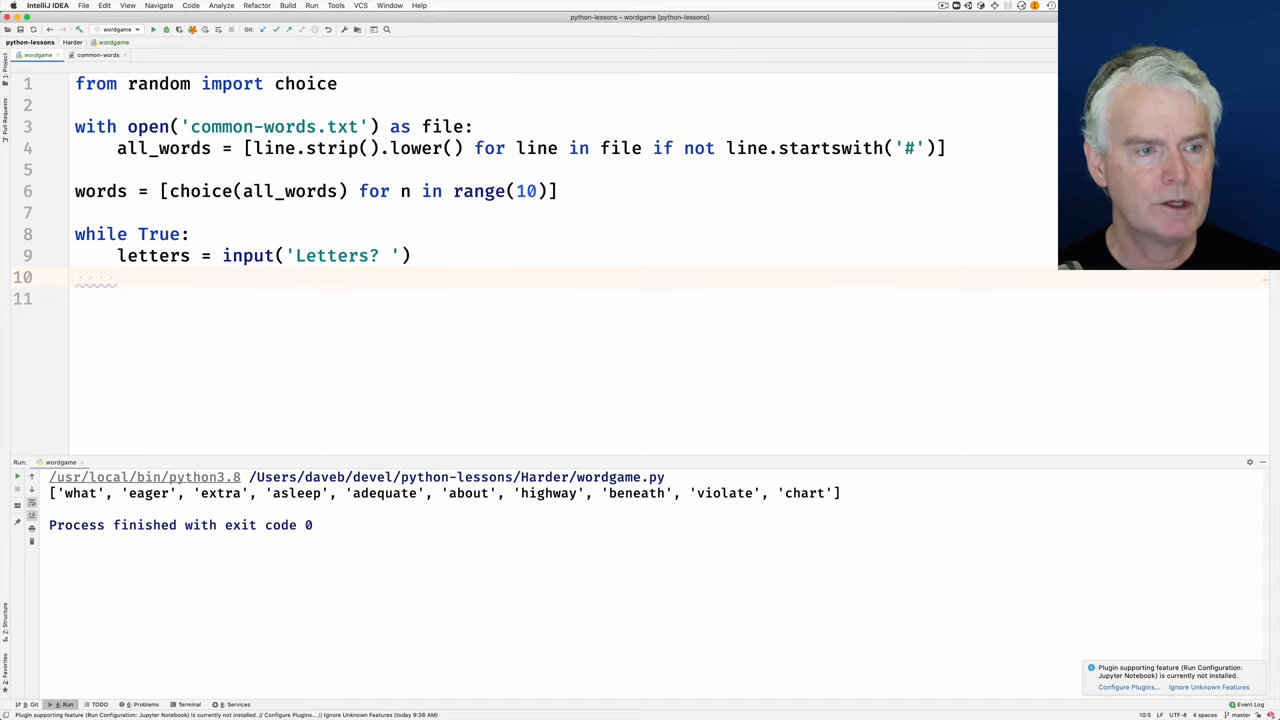
- Loop over words and print 'You got ' plus the word when letters == word
type("for word in words:")
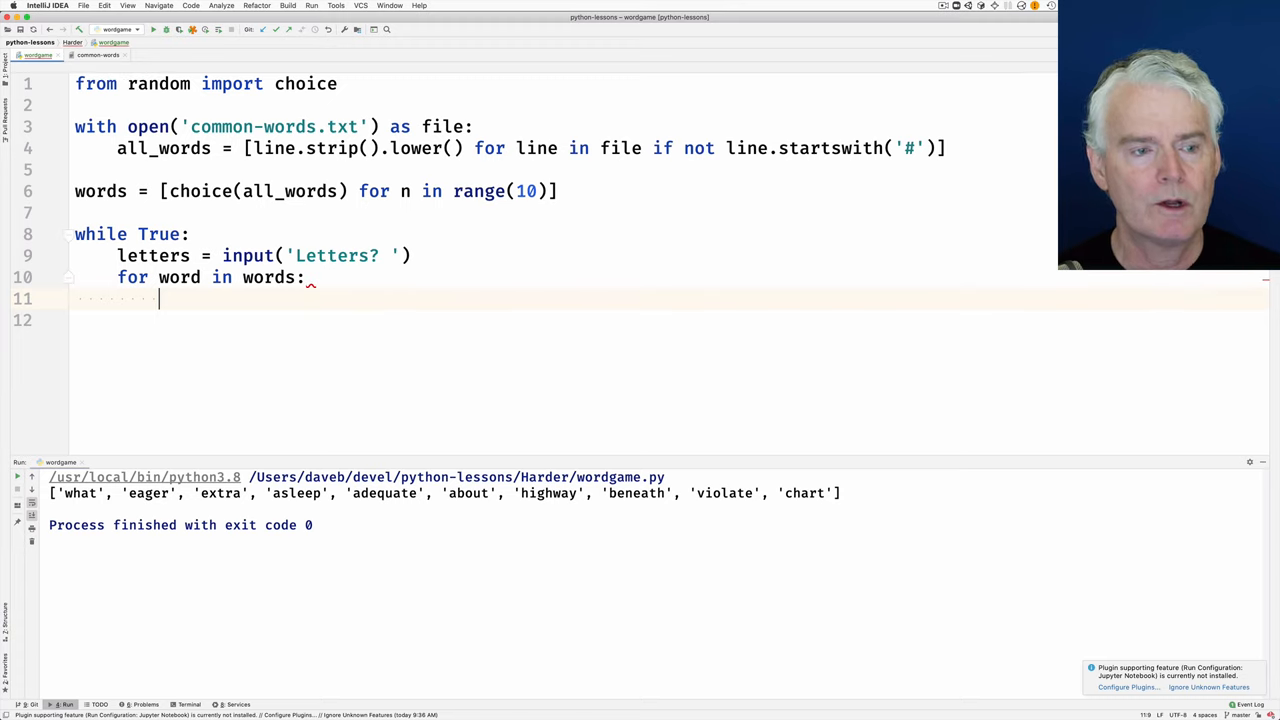
type("if letters == word")
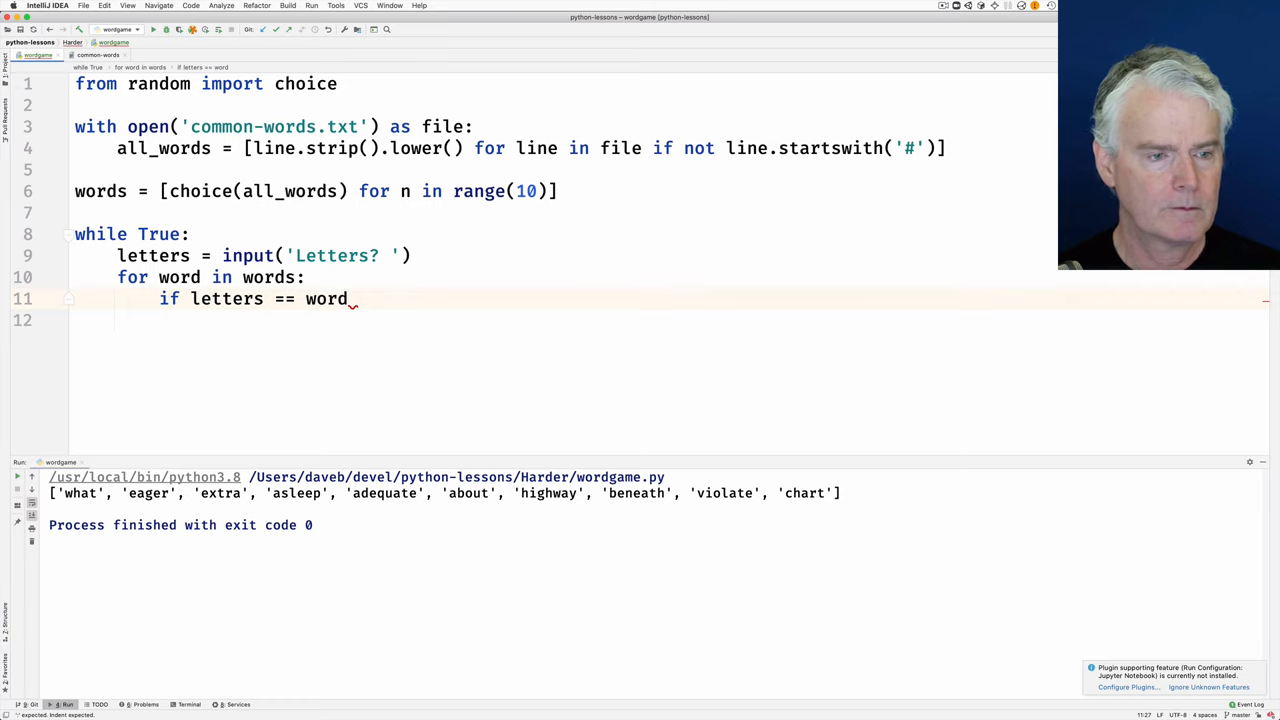
type("print(")
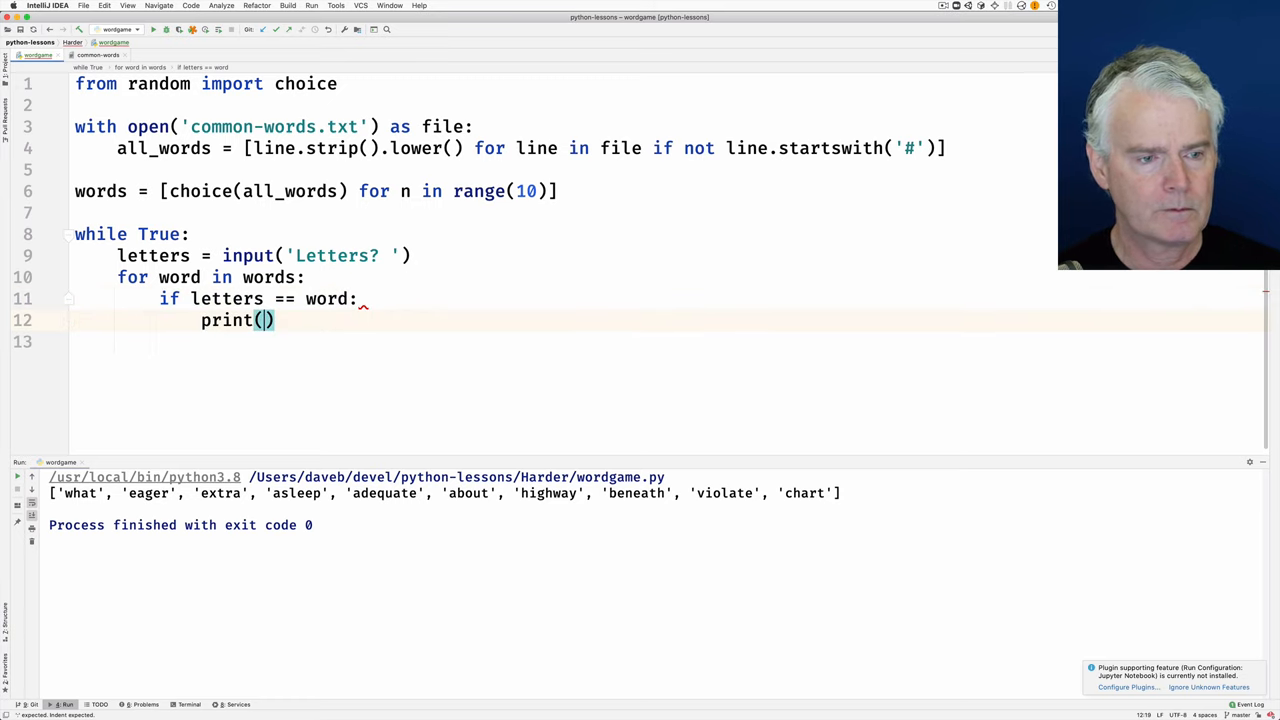
type("'You got'")
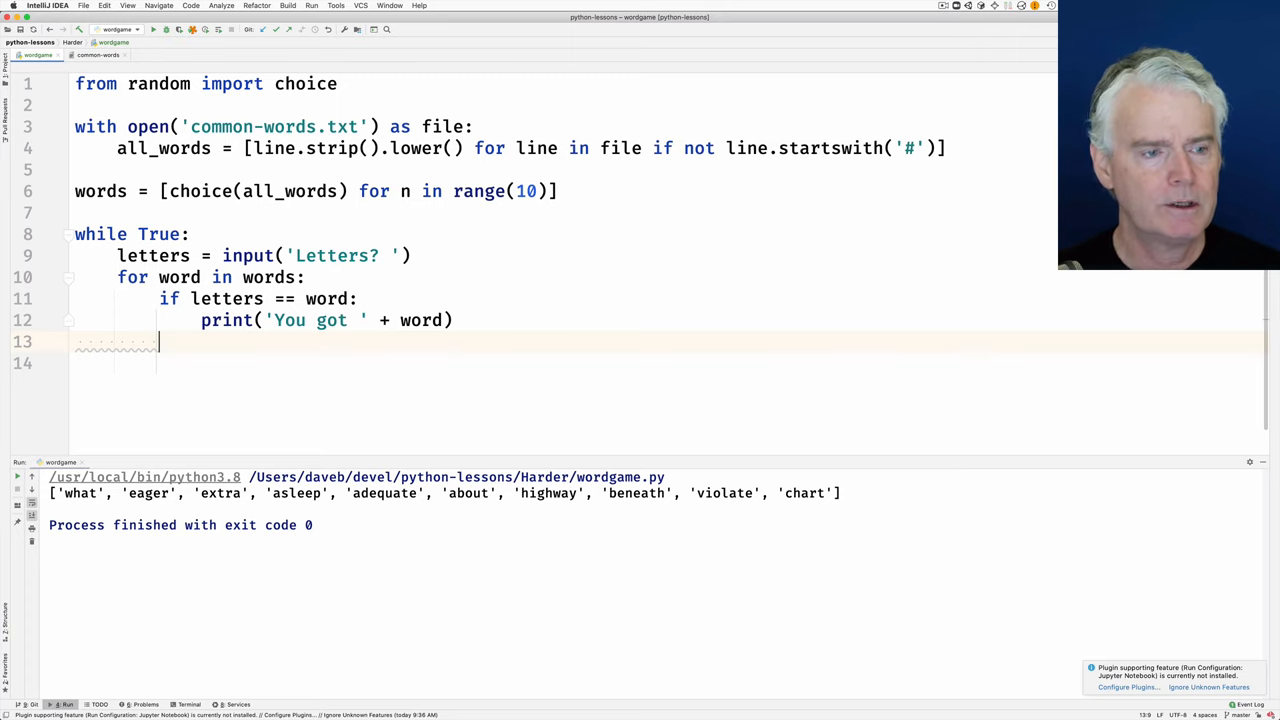
- For each letter in word, print the letter if guessed else '_', with end=''
type("for")
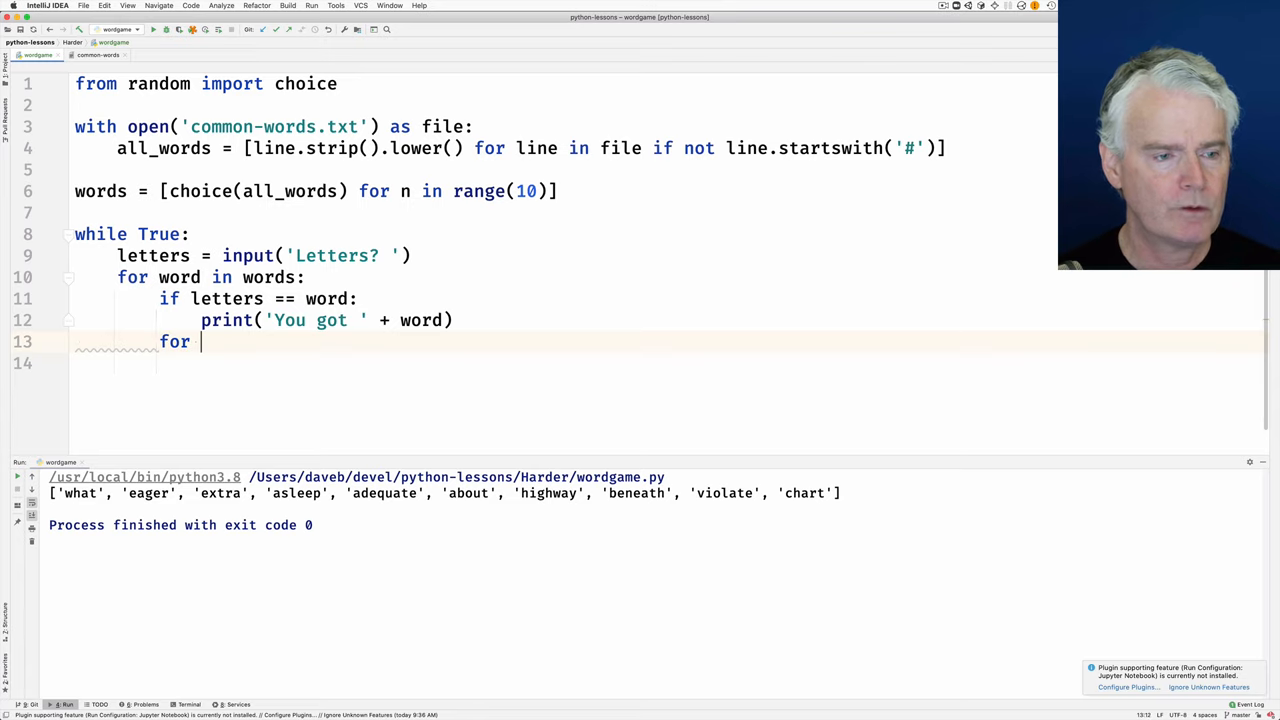
type("letter in word:")
left_click(670, 364)
type("p")
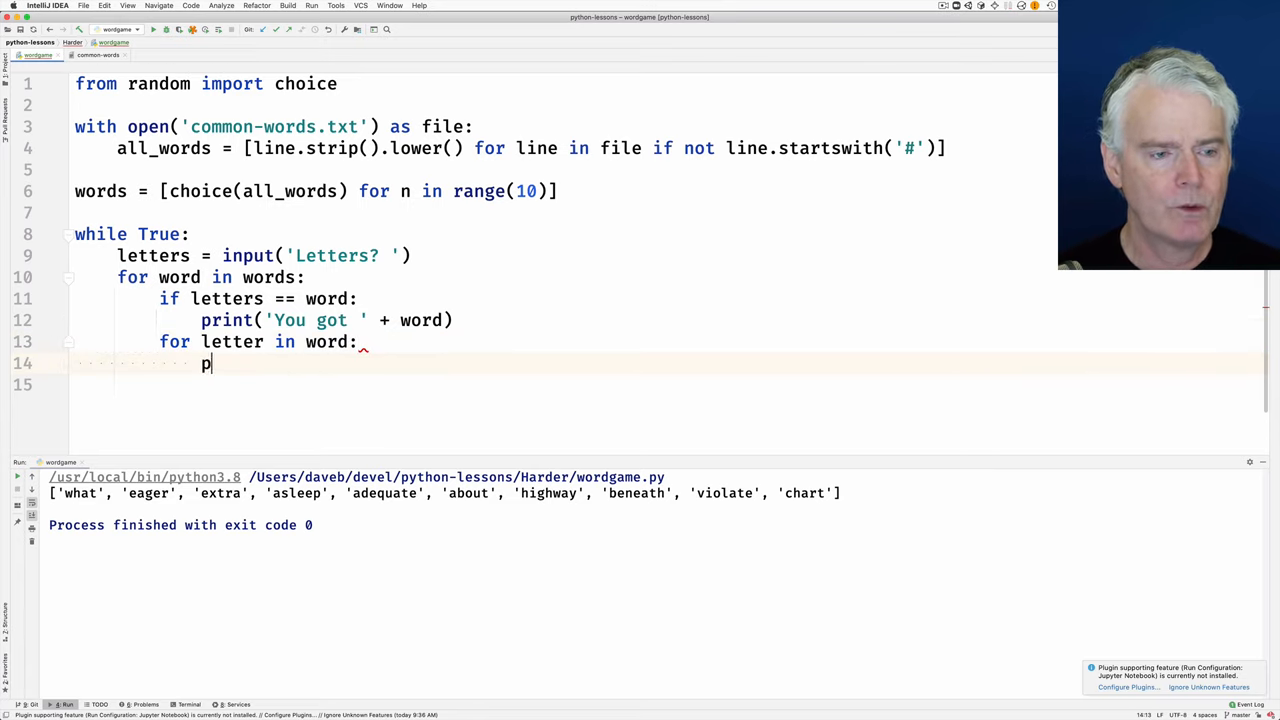
type("rint(letter if letter in")
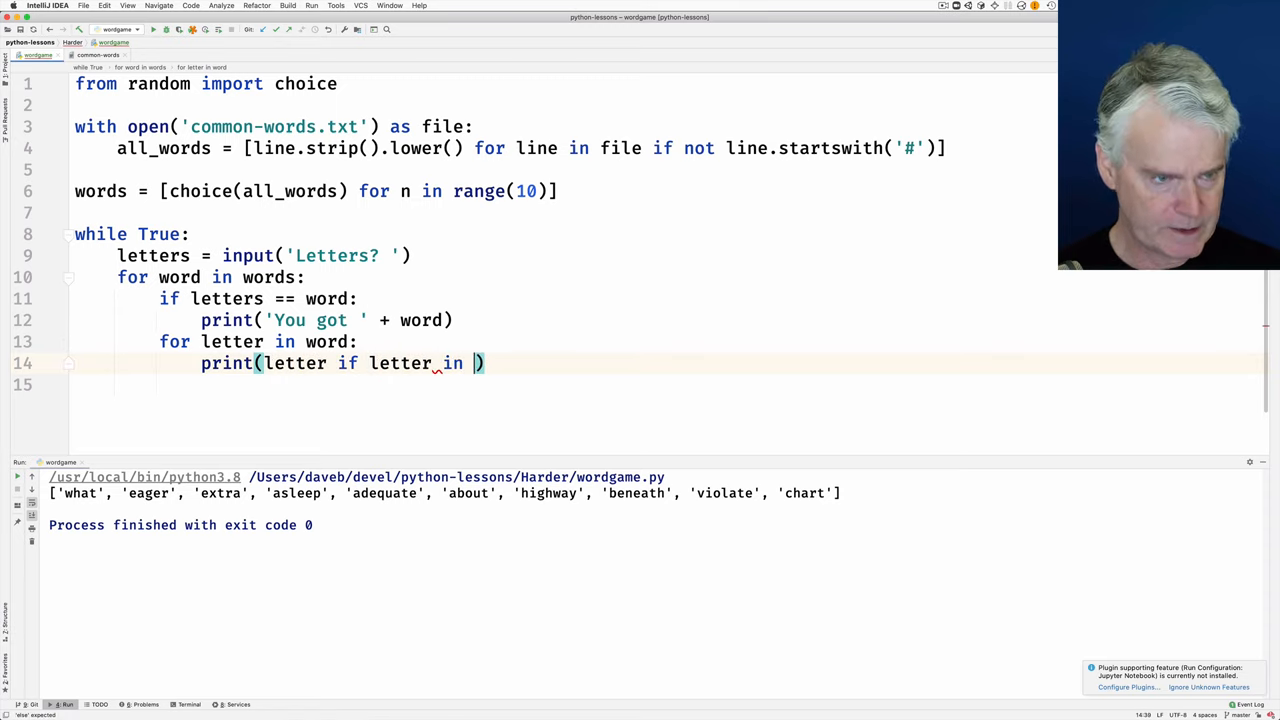
type("letters")
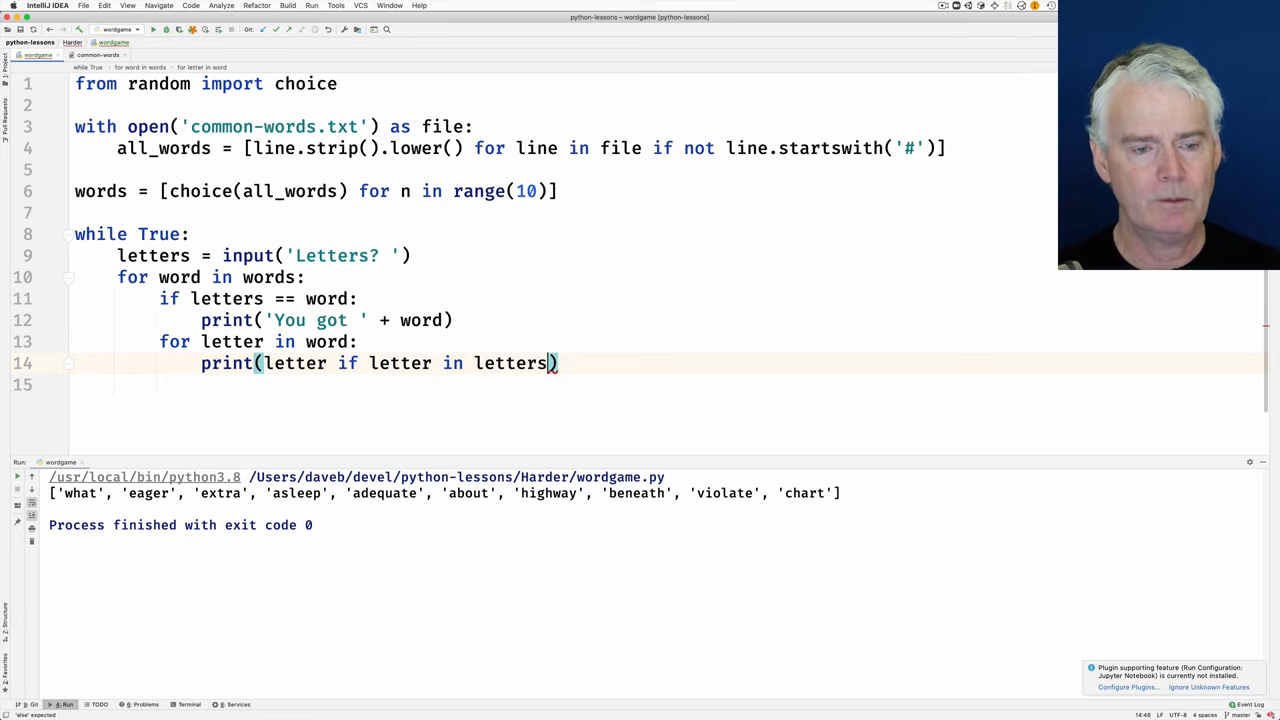
type("_els")
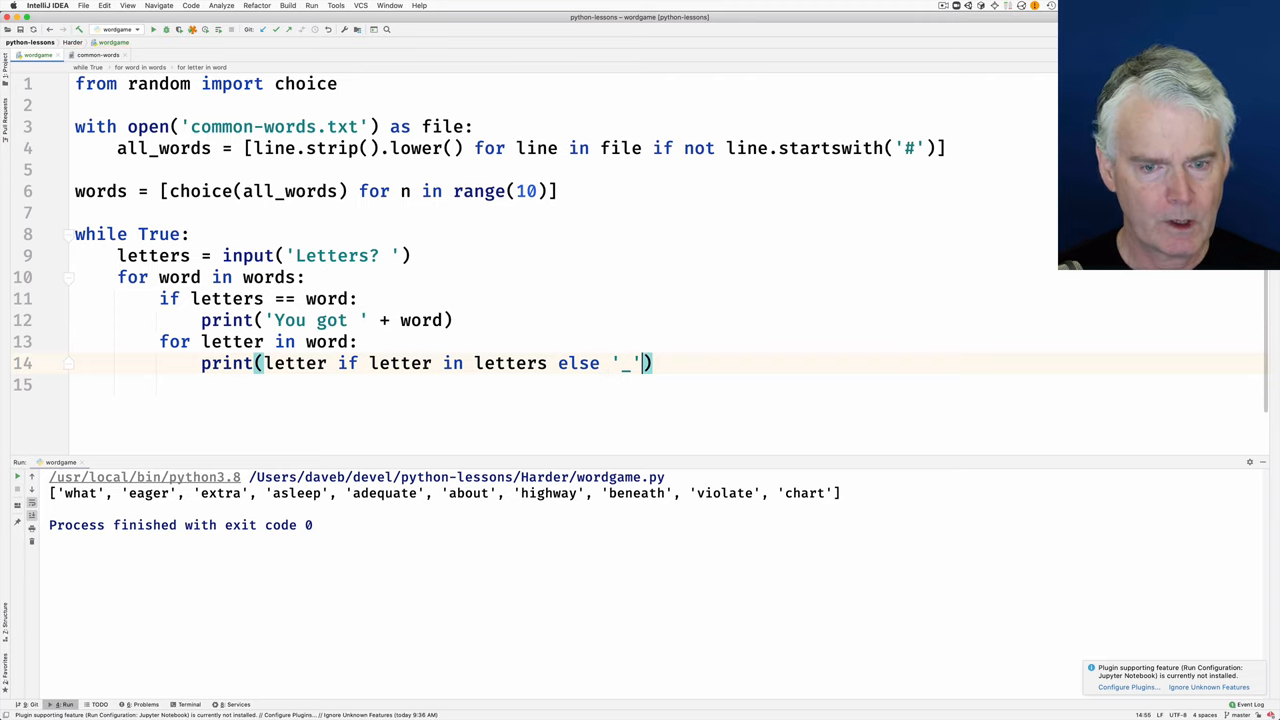
type(", end=")
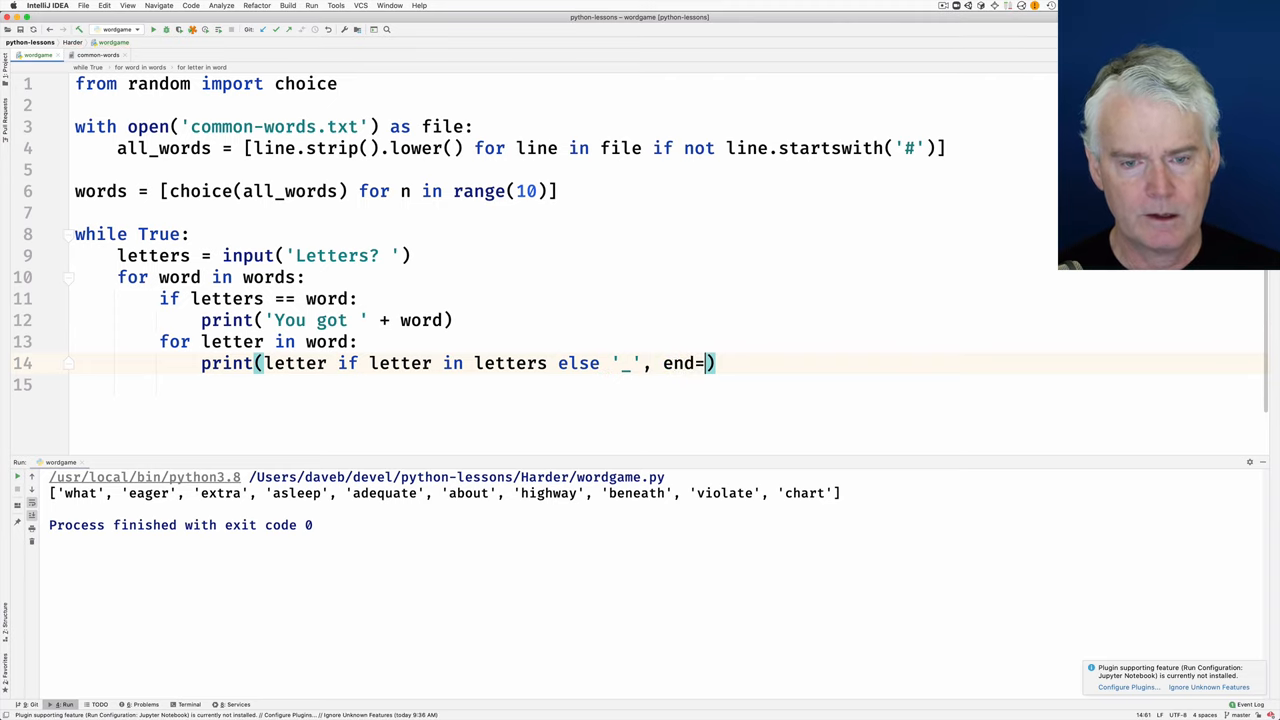
type("''")
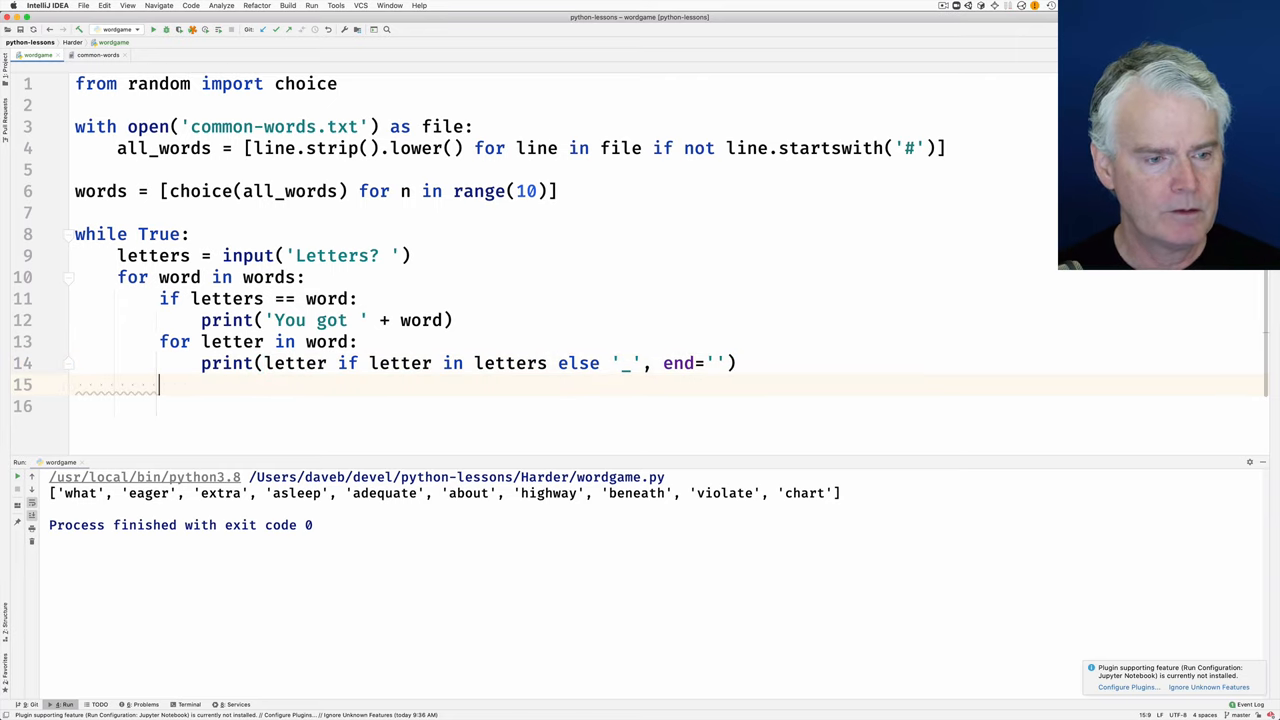
- Add a bare print() after the letter loop to end each word's line
type("print")
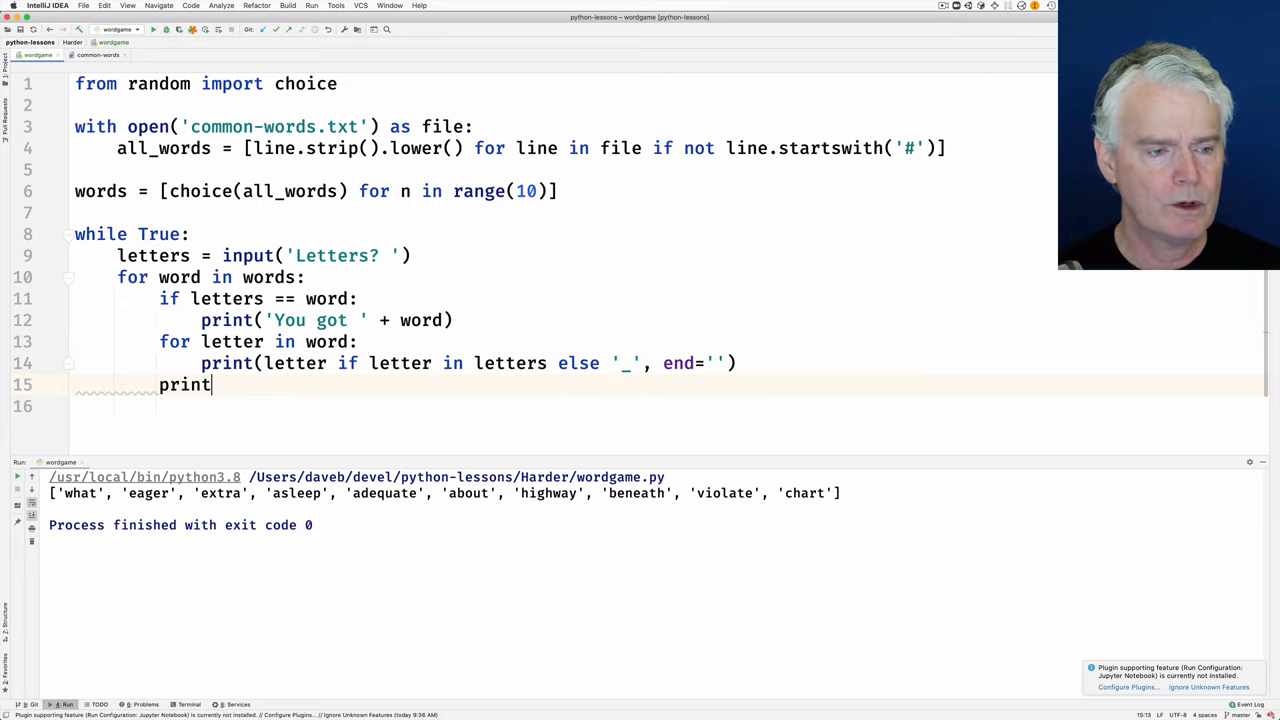
type("()")
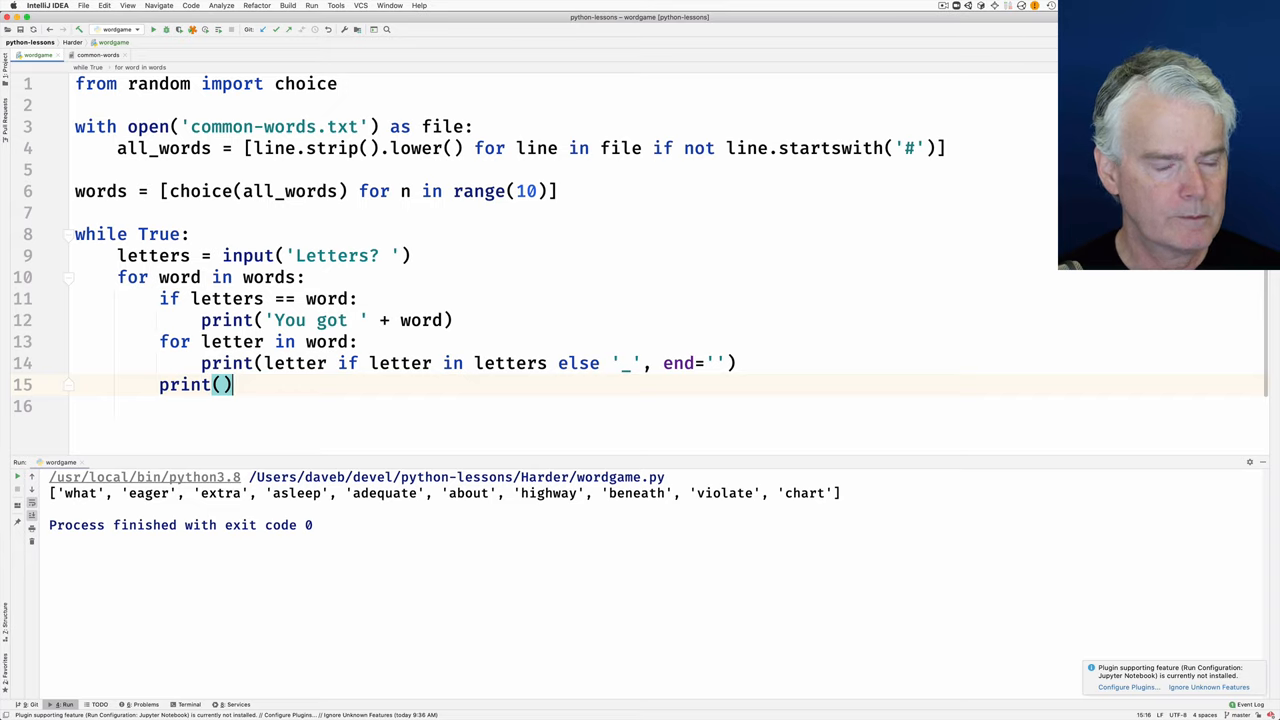
- Run the script and guess eo, home and aoeuim at the Letters? prompt
left_click(192, 30)
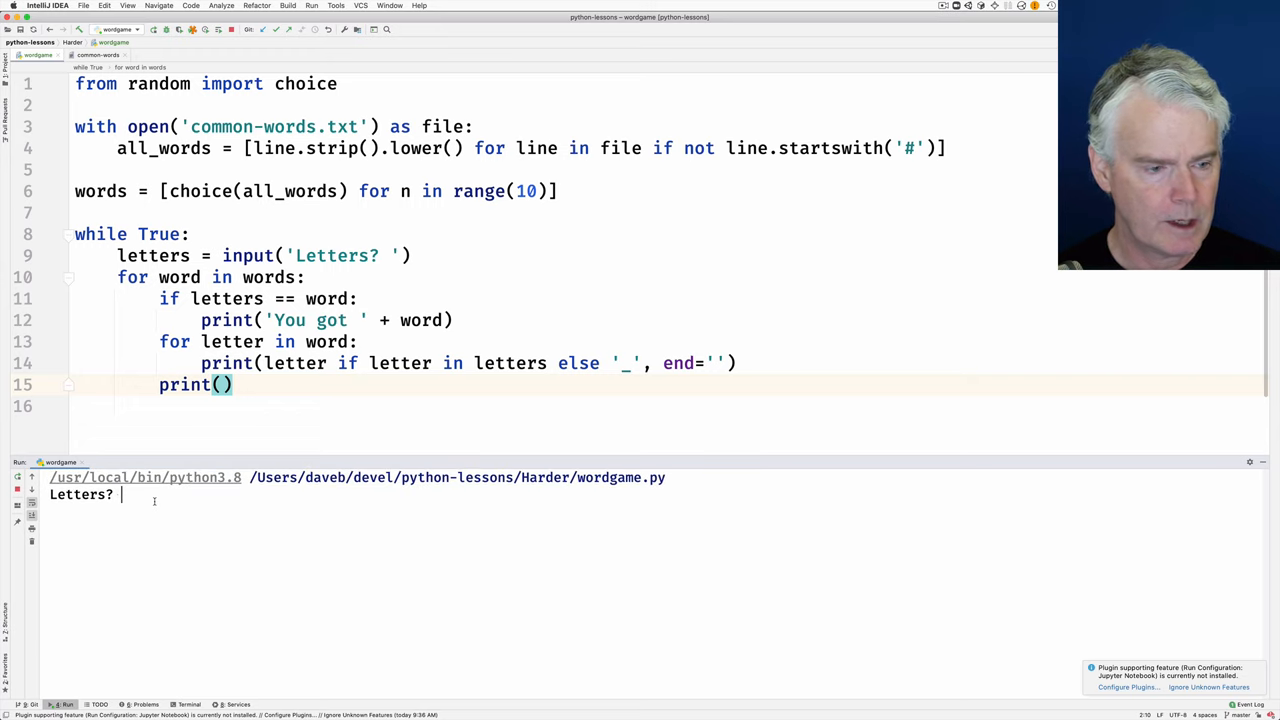
type("eo")
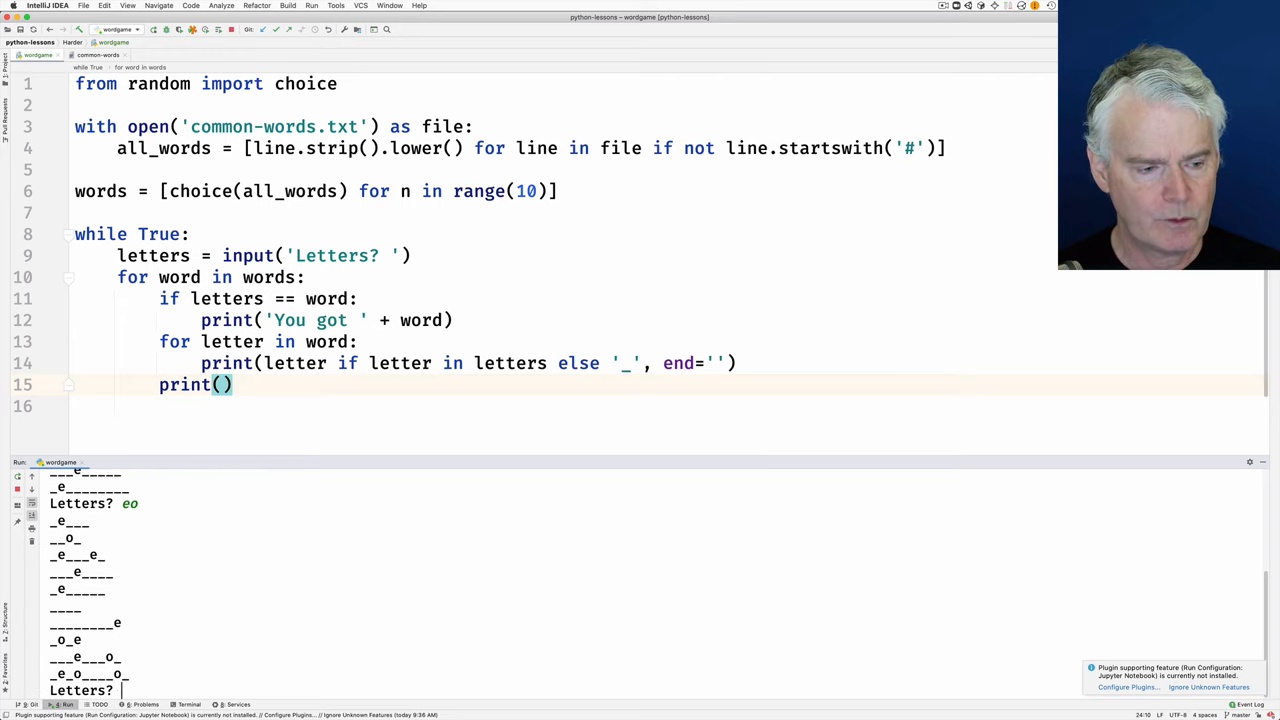
type("home")
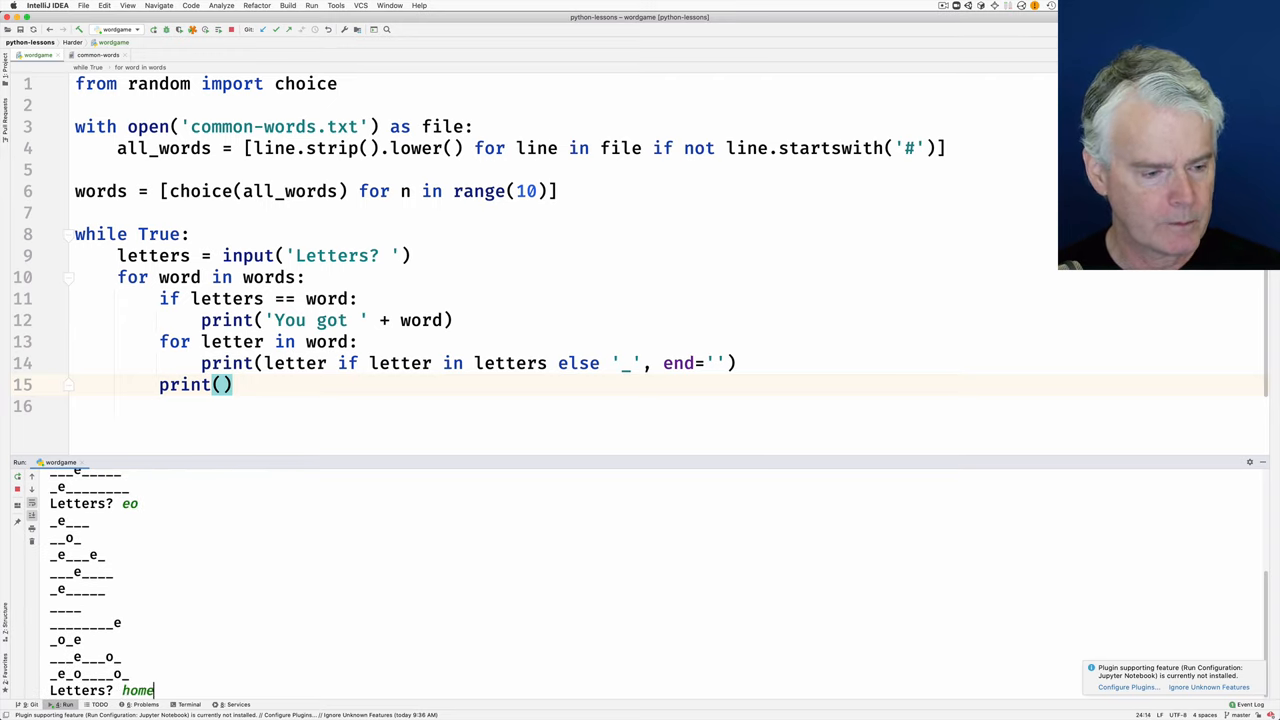
key("enter")
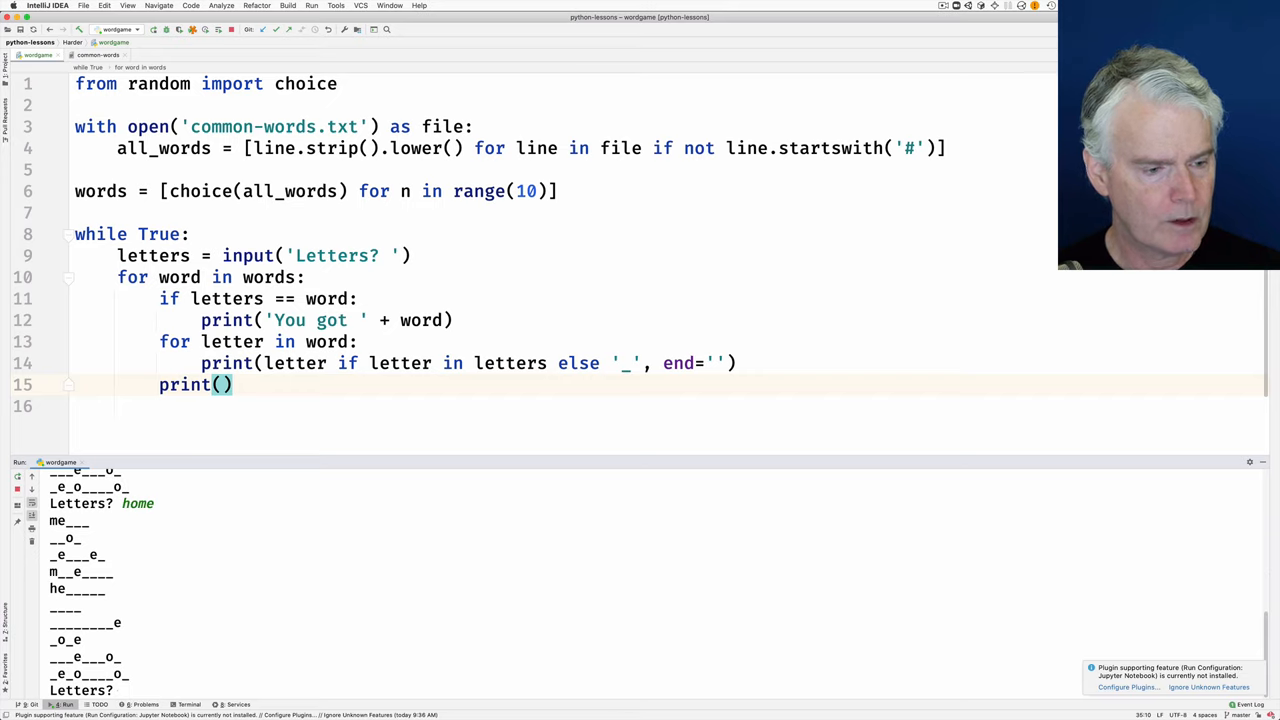
type("aoeuim")
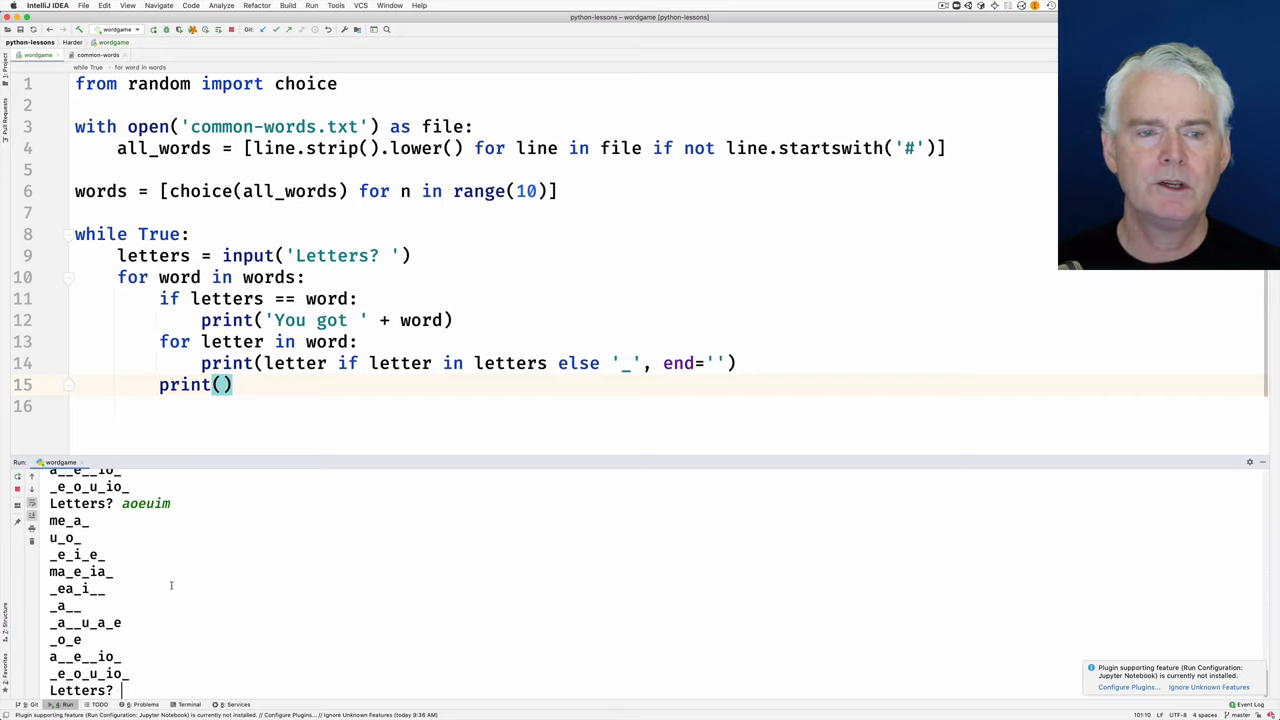